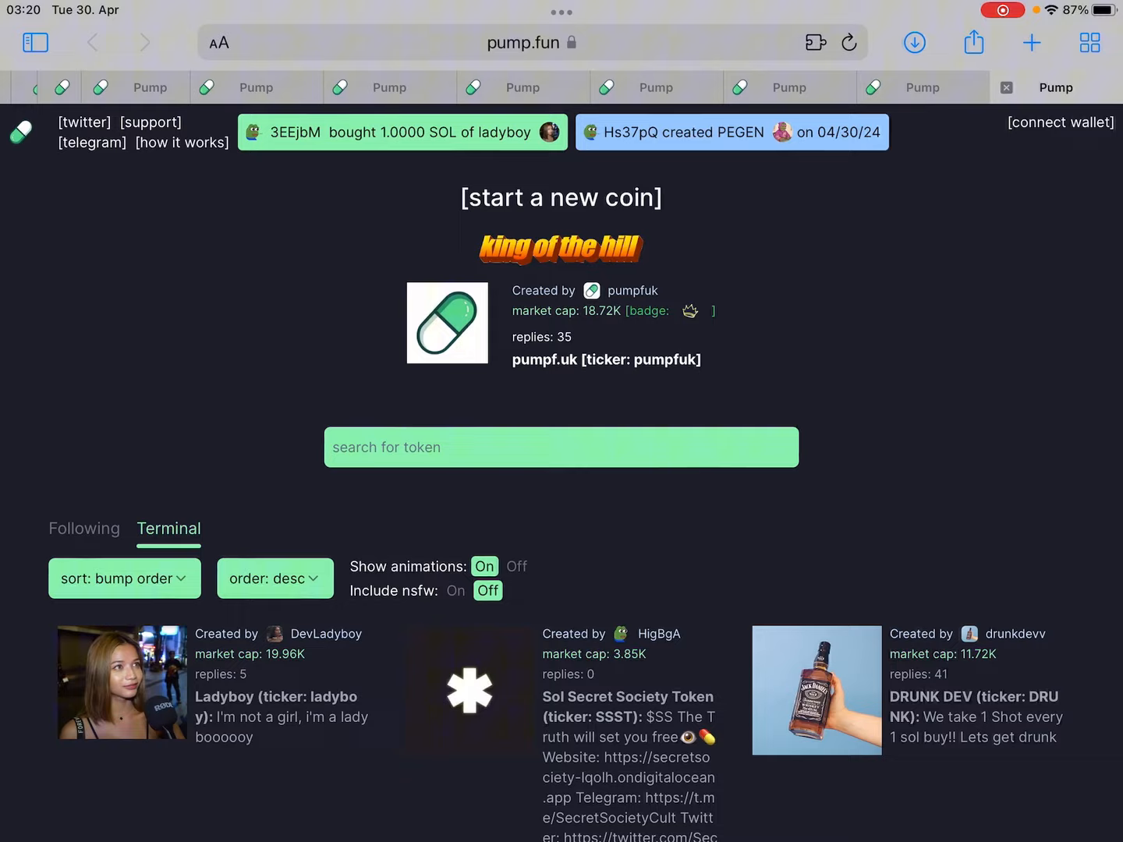
Step: Scroll the coin list, then open the Gay Fish coin page and return
scroll("down", 3)
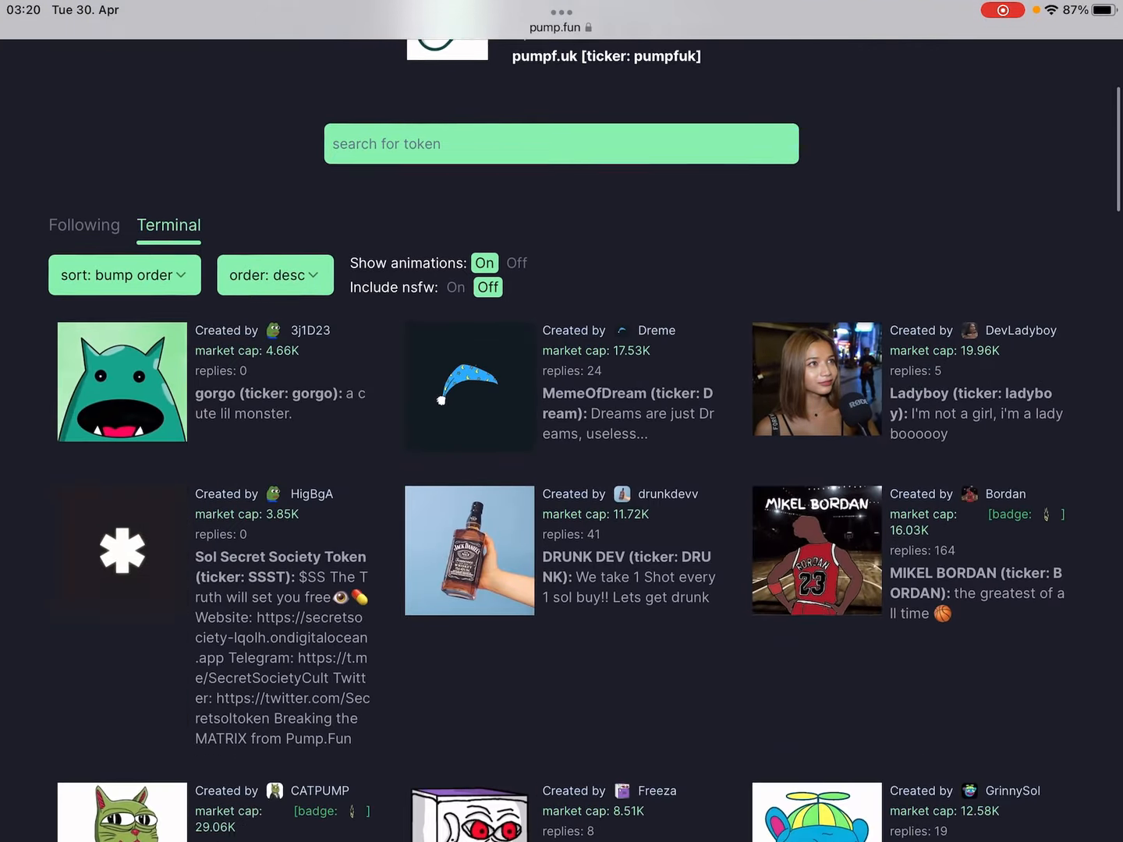
scroll("up", 3)
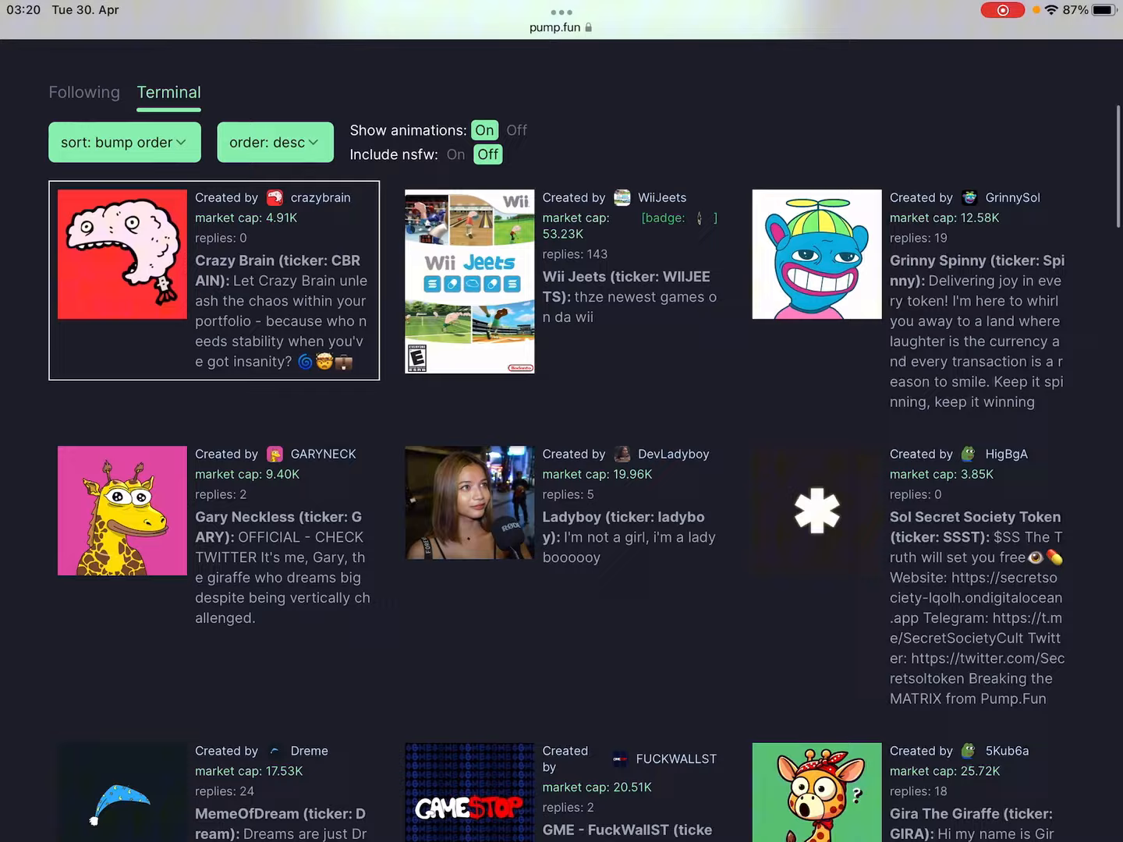
scroll("up", 3)
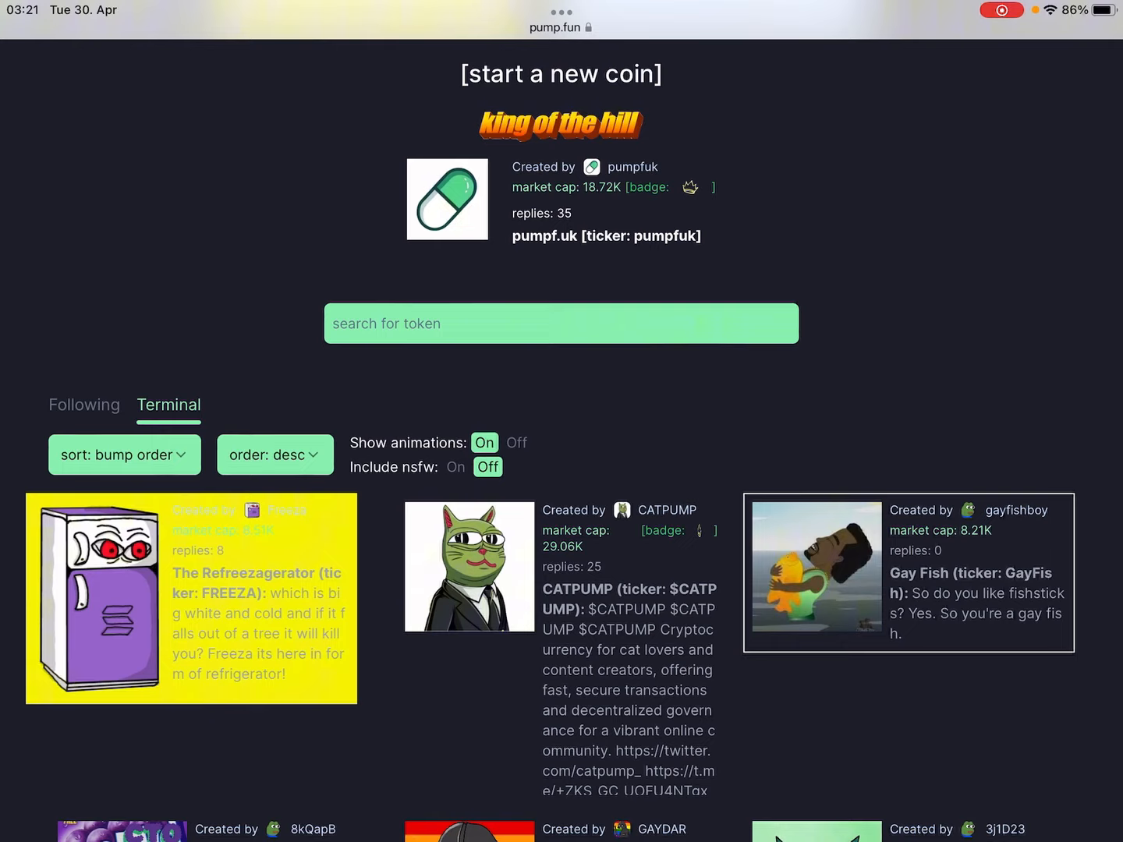
left_click(908, 571)
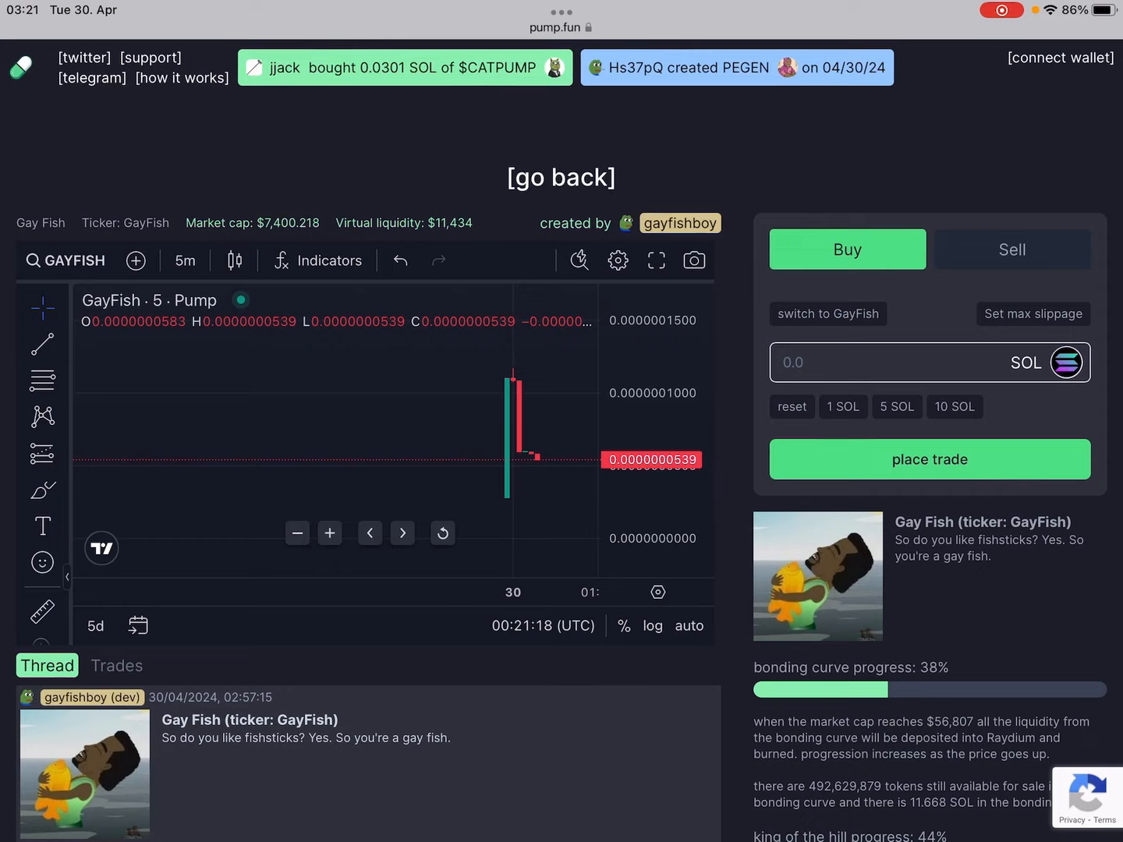
left_click(560, 177)
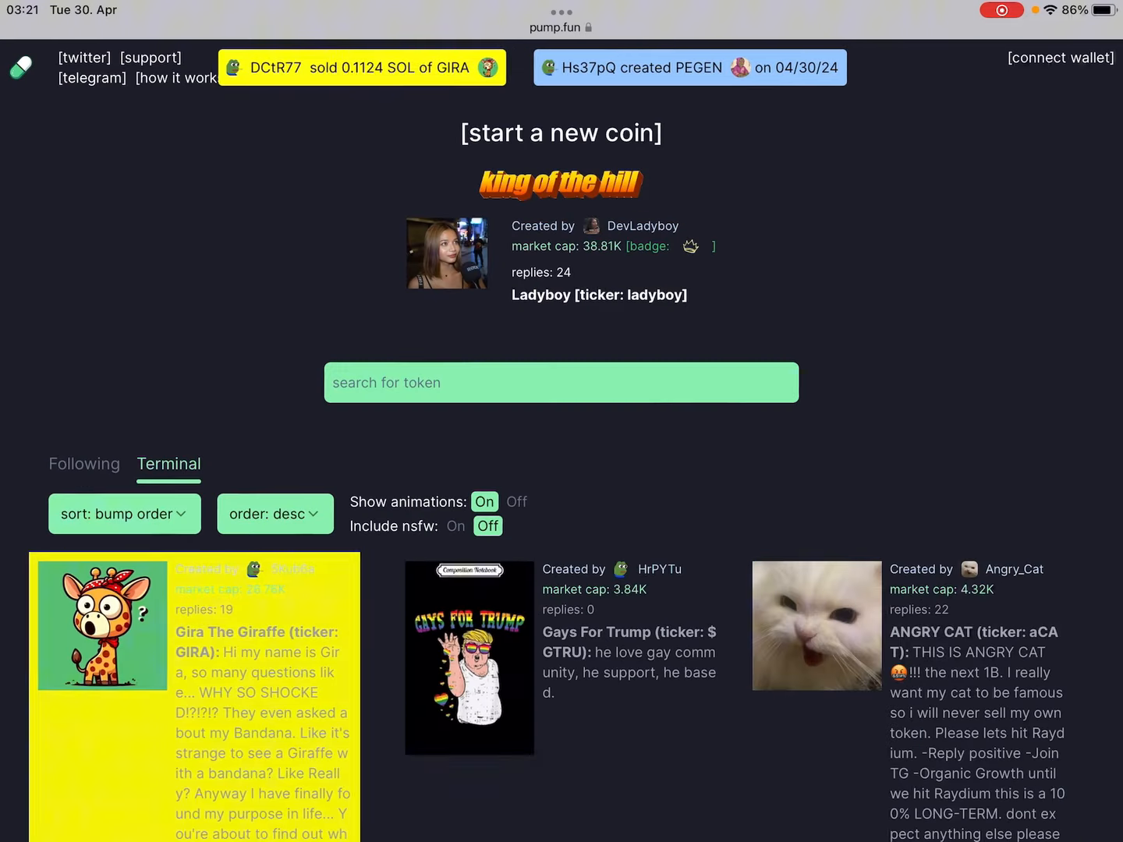
Step: Visit the Dork Voder and SPOODIFY coin pages, returning to the list each time
scroll("down", 3)
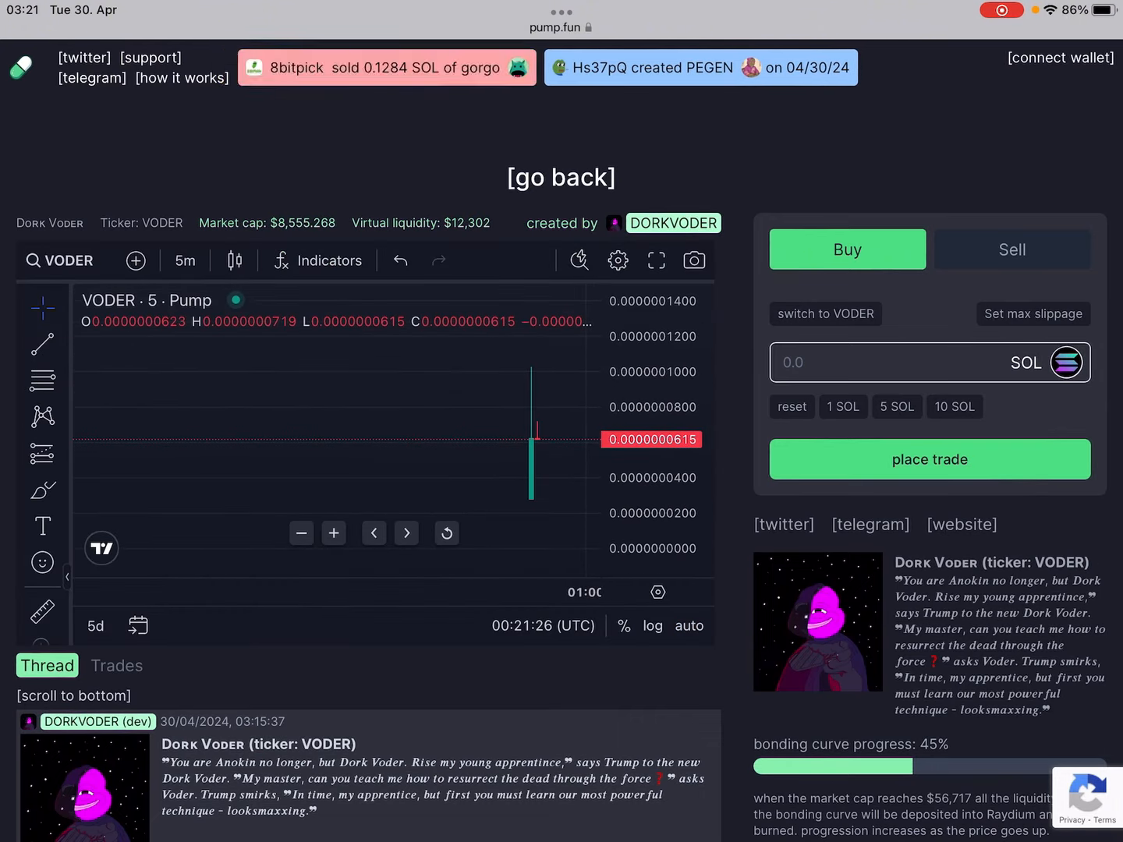
left_click(560, 177)
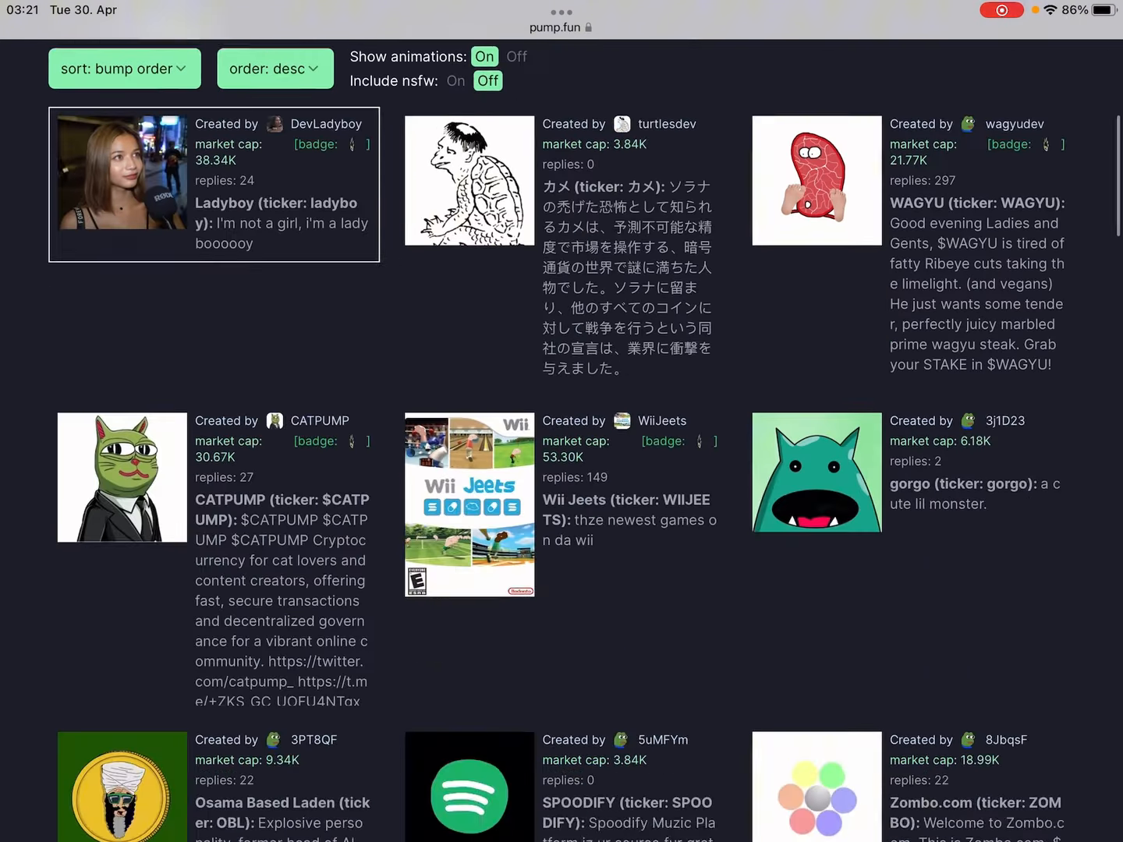
left_click(469, 786)
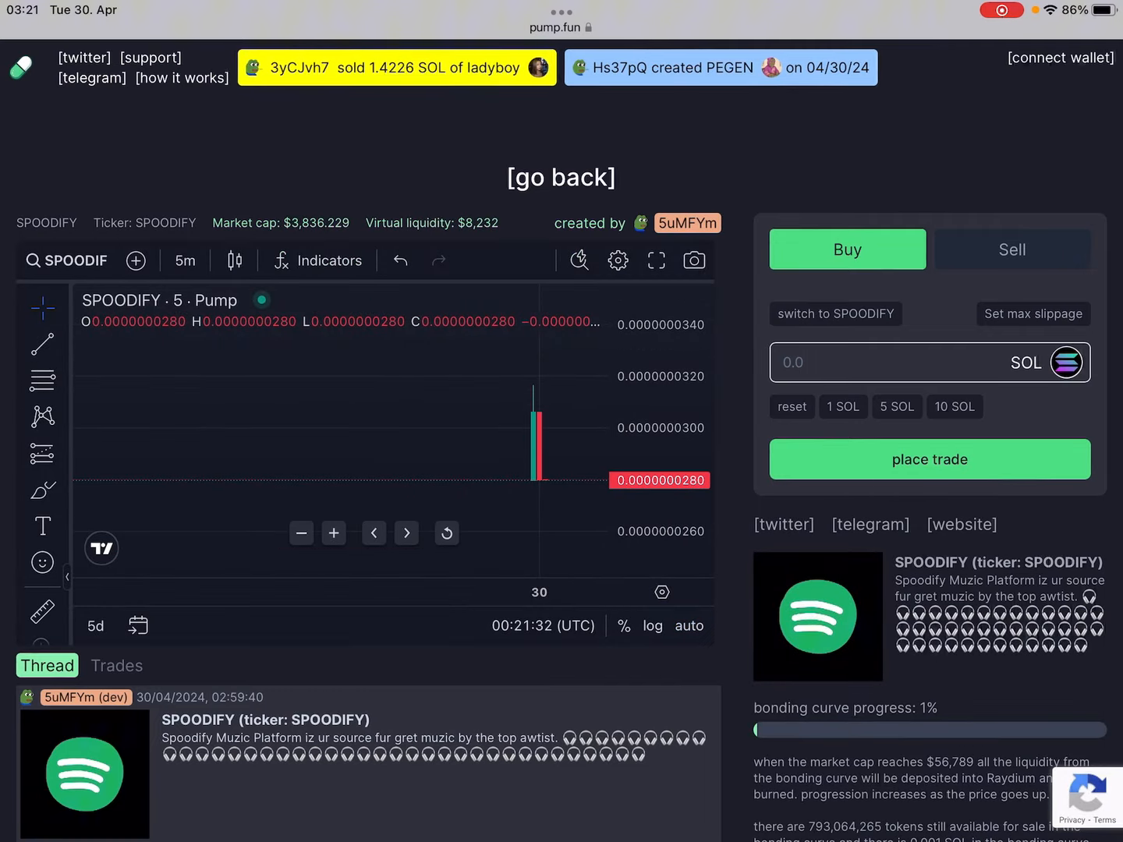
left_click(561, 177)
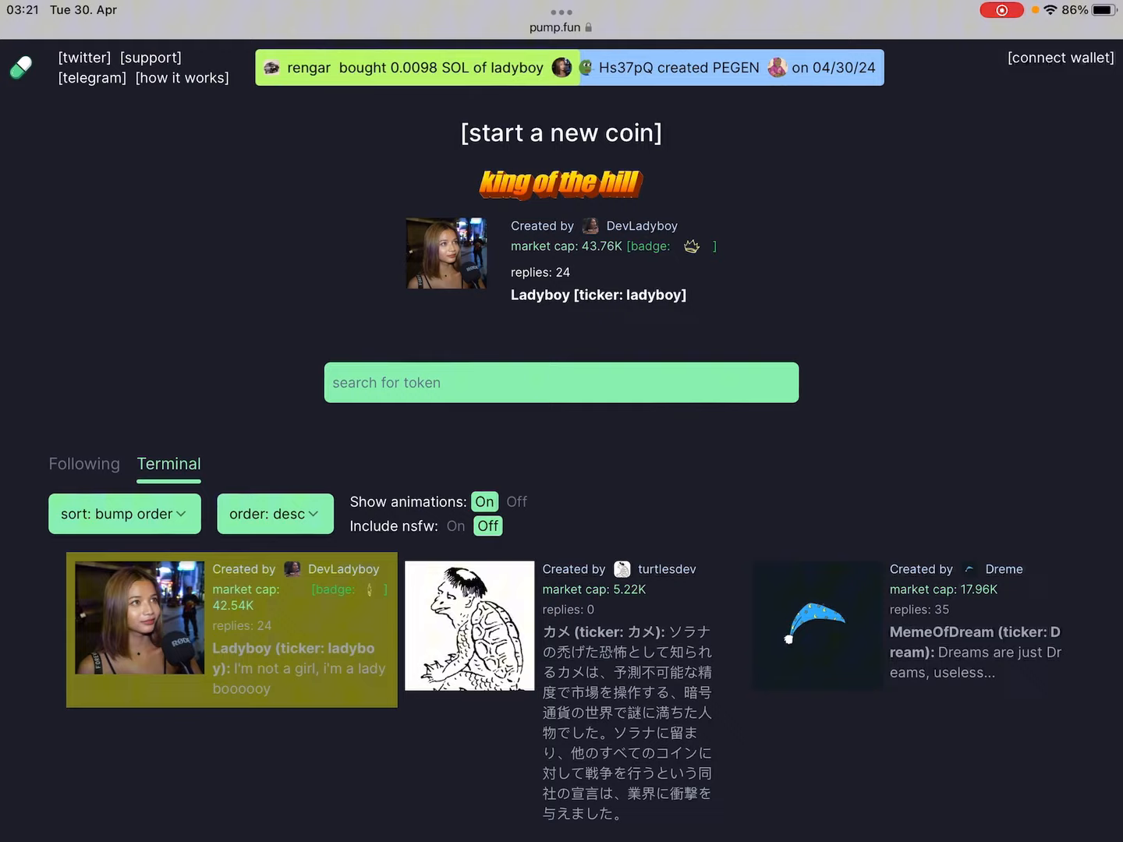
Step: Scroll up to the Terminal list and set Show animations to Off
scroll("down", 3)
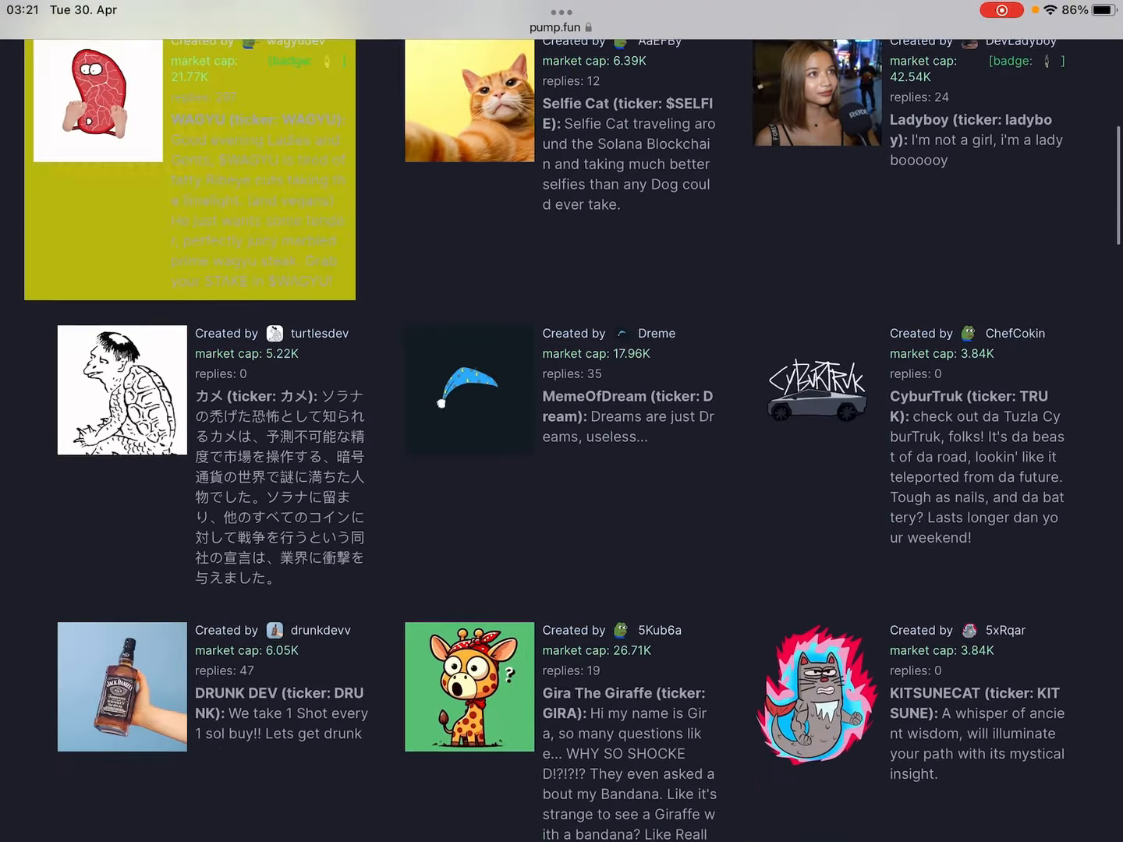
scroll("up", 3)
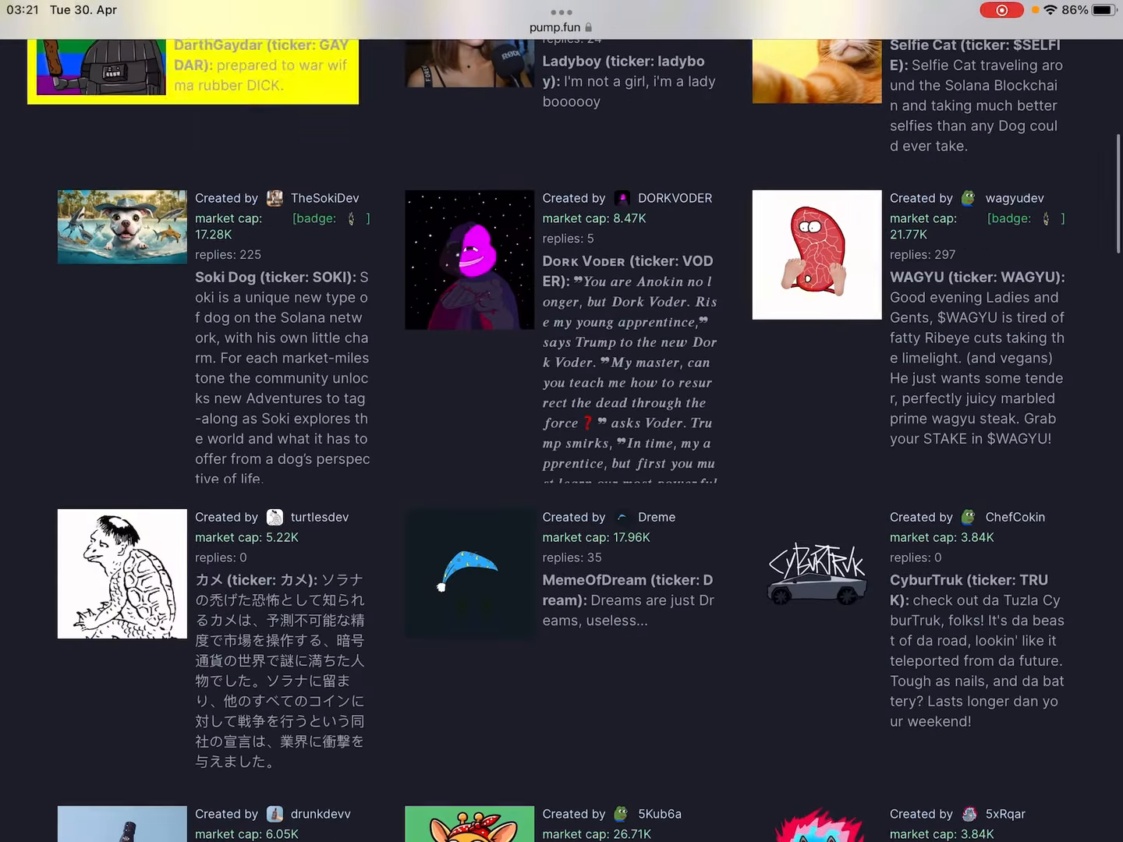
scroll("up", 3)
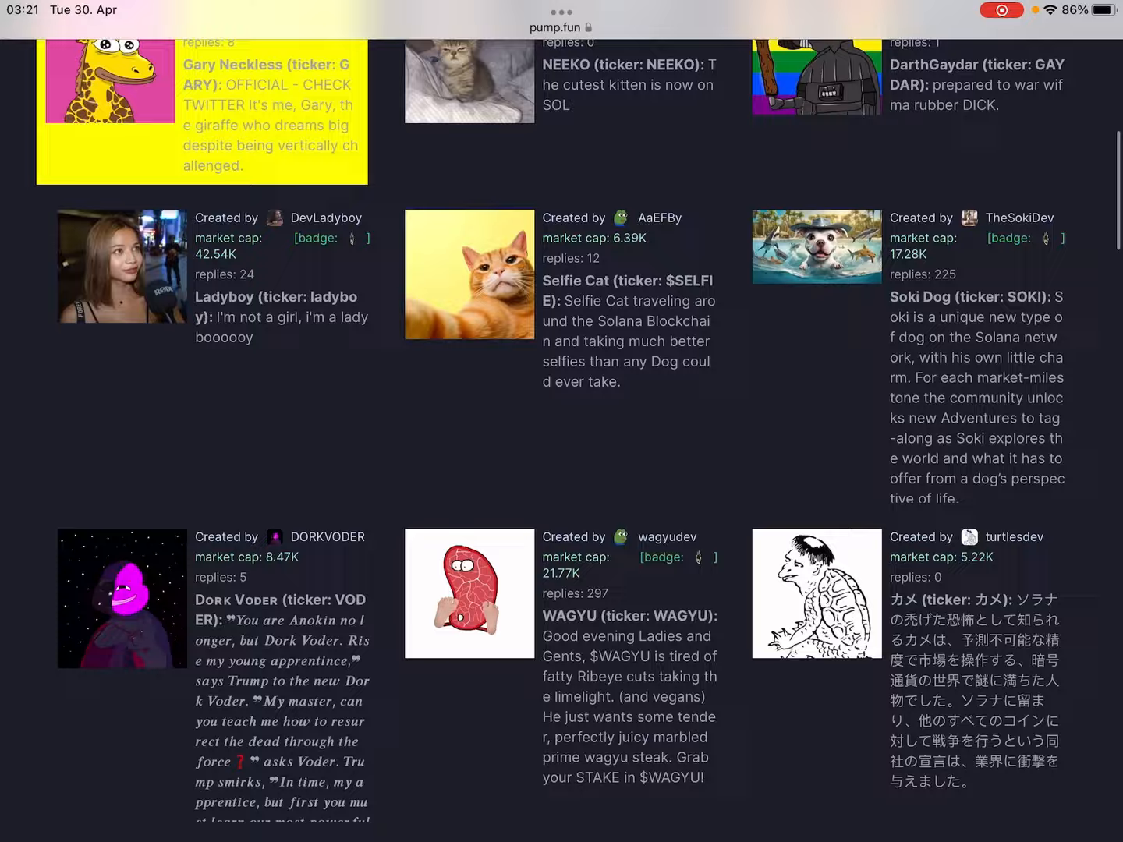
scroll("up", 3)
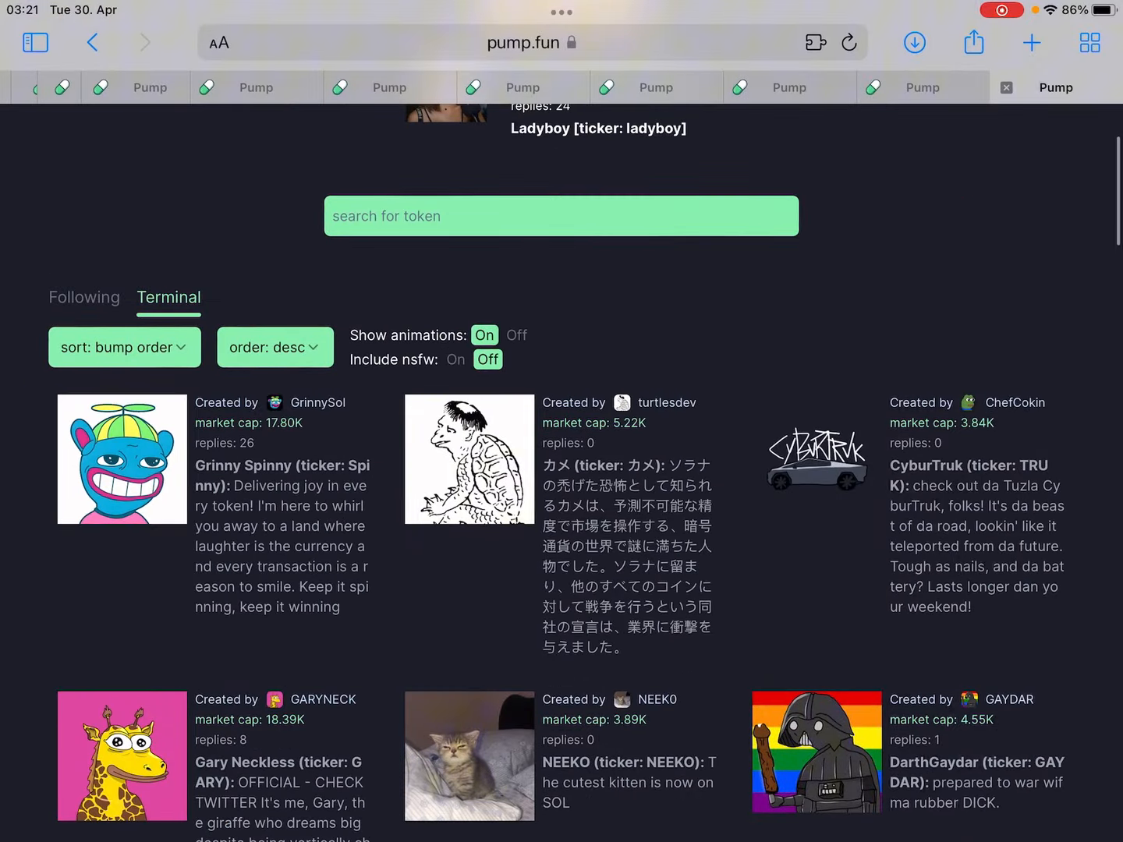
left_click(516, 334)
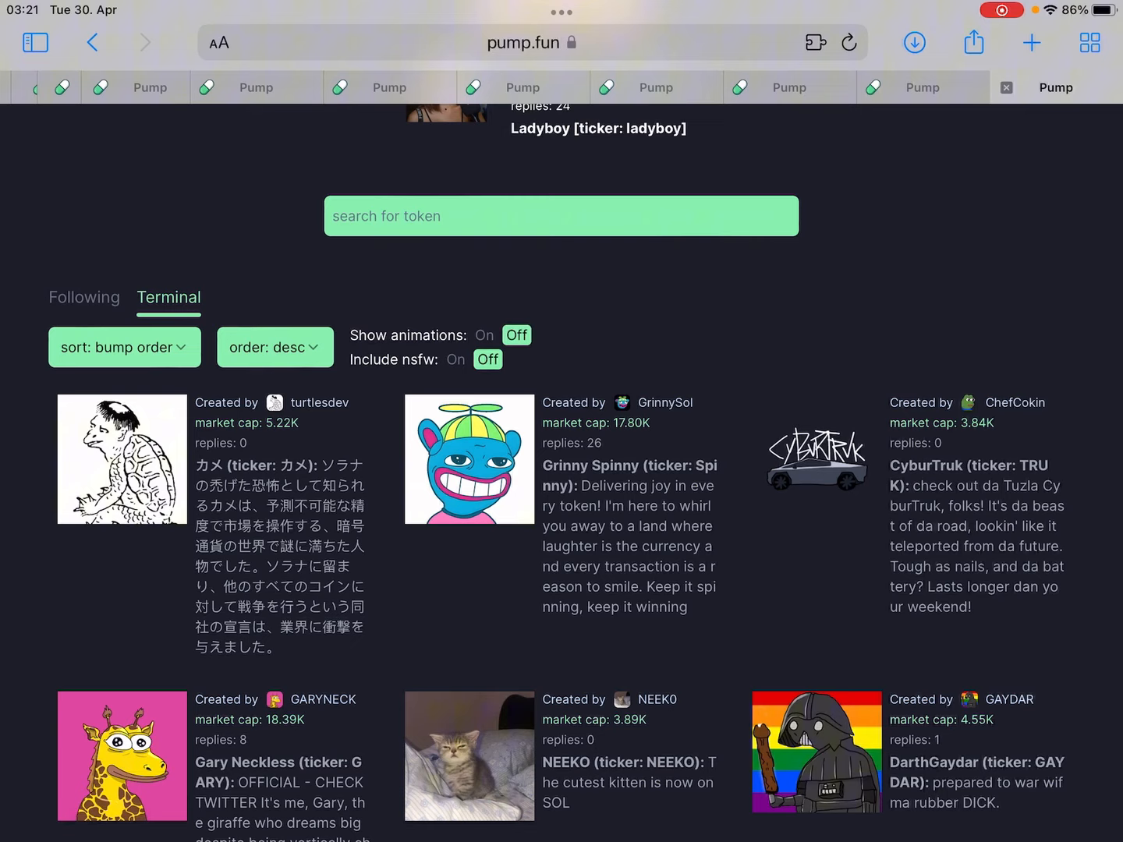
scroll("up", 3)
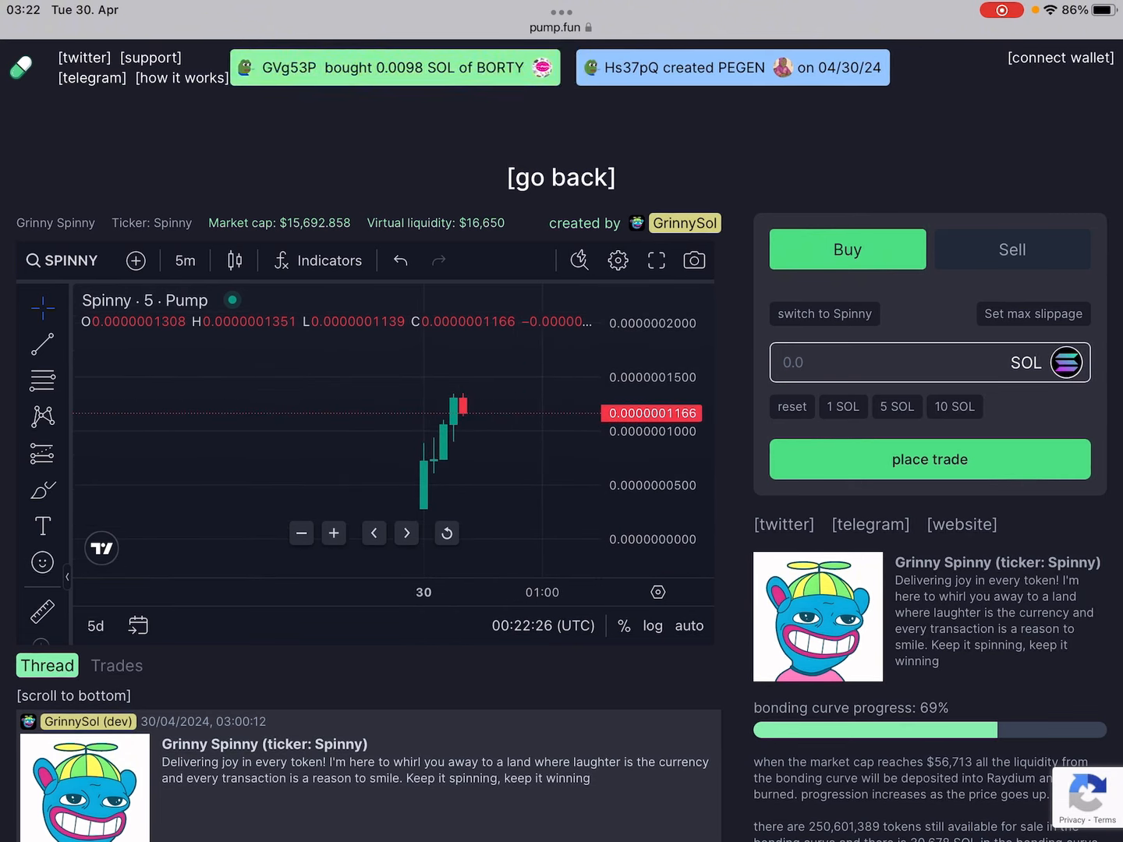
mouse_move(453, 393)
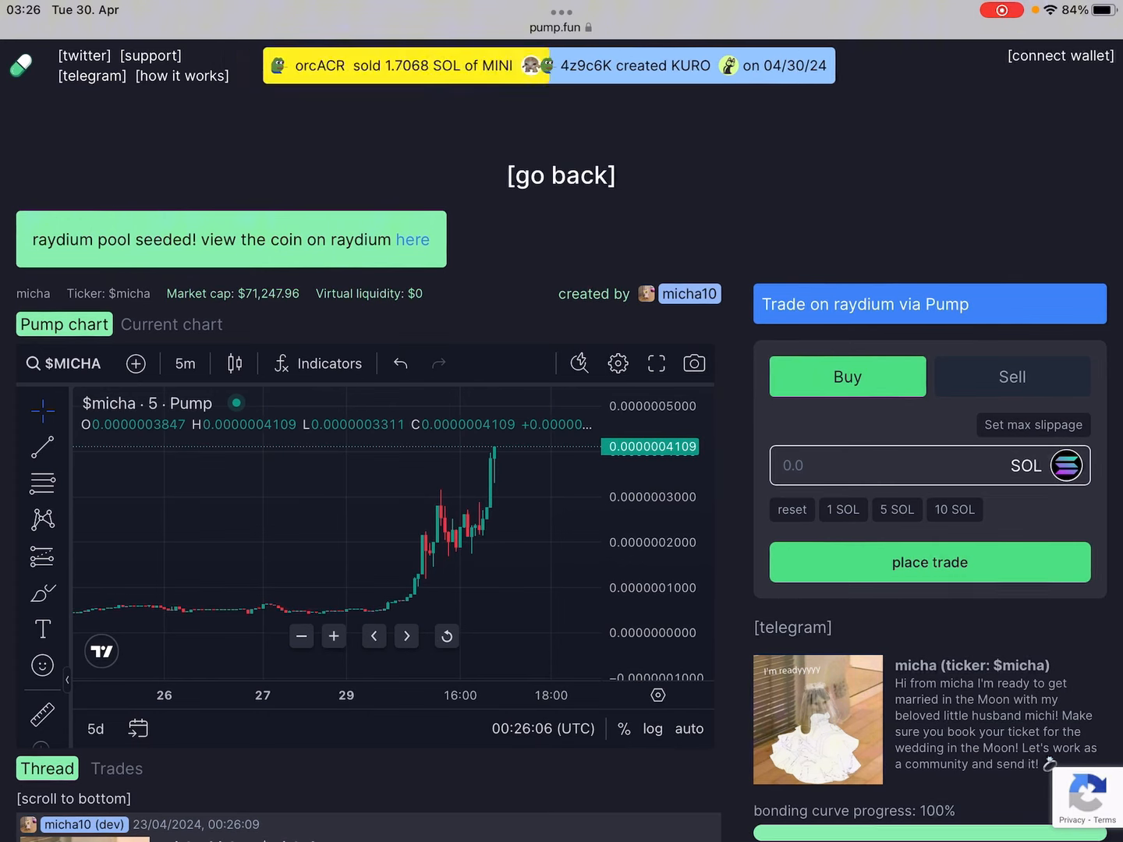
Step: Switch micha's chart to the live DEX Screener current market-cap chart
scroll("up", 3)
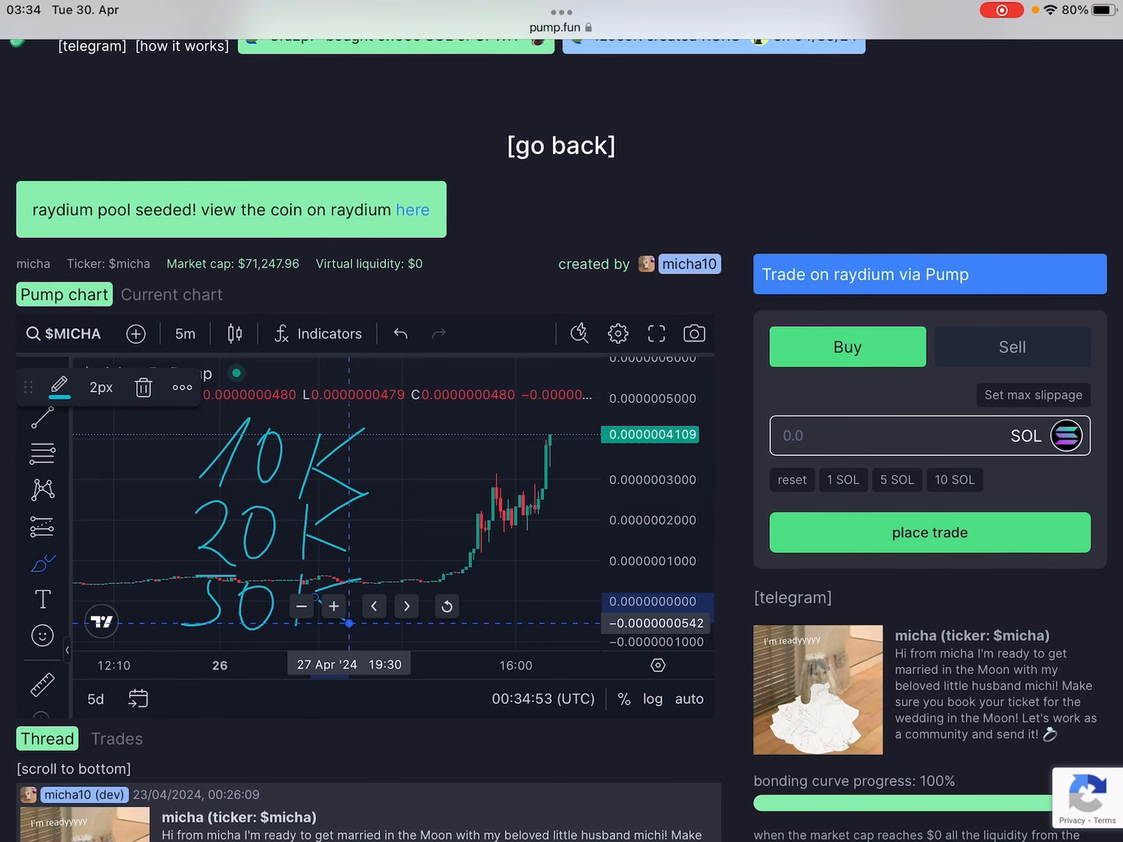
left_click(171, 295)
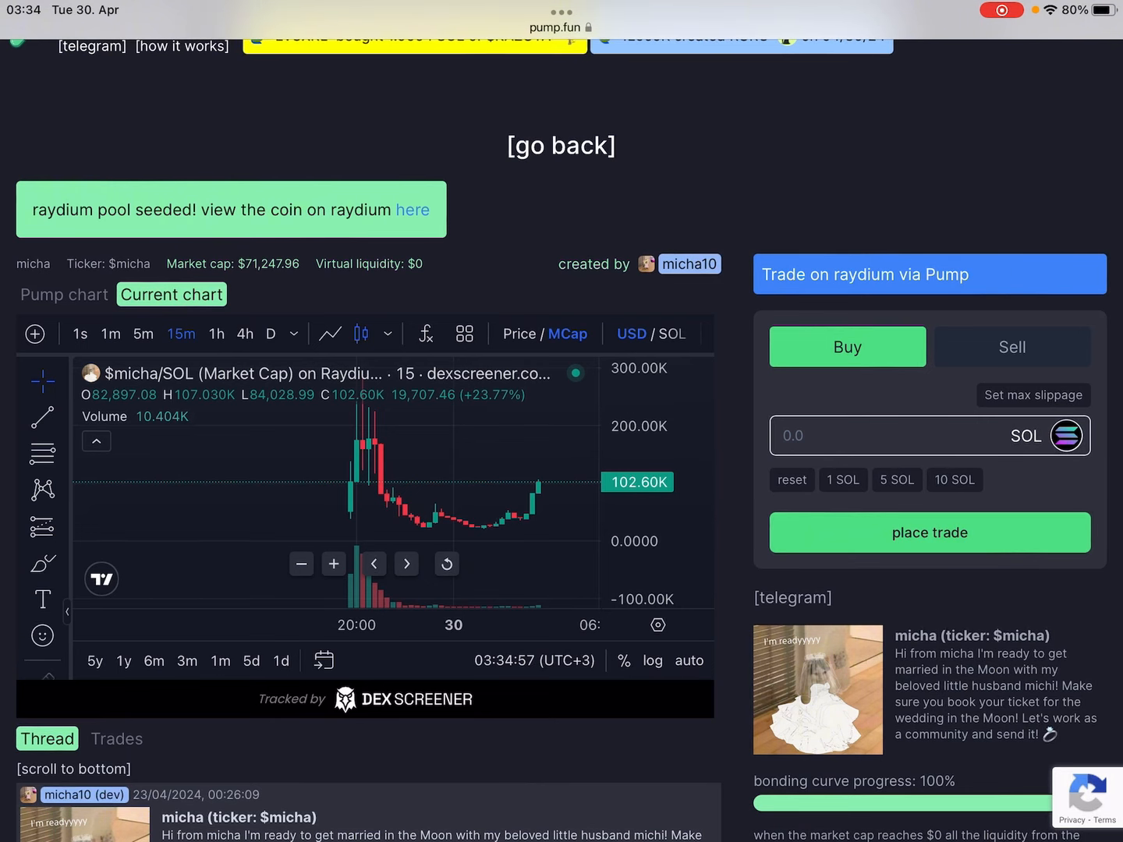
Step: Switch micha back to the original pump chart
left_click(64, 295)
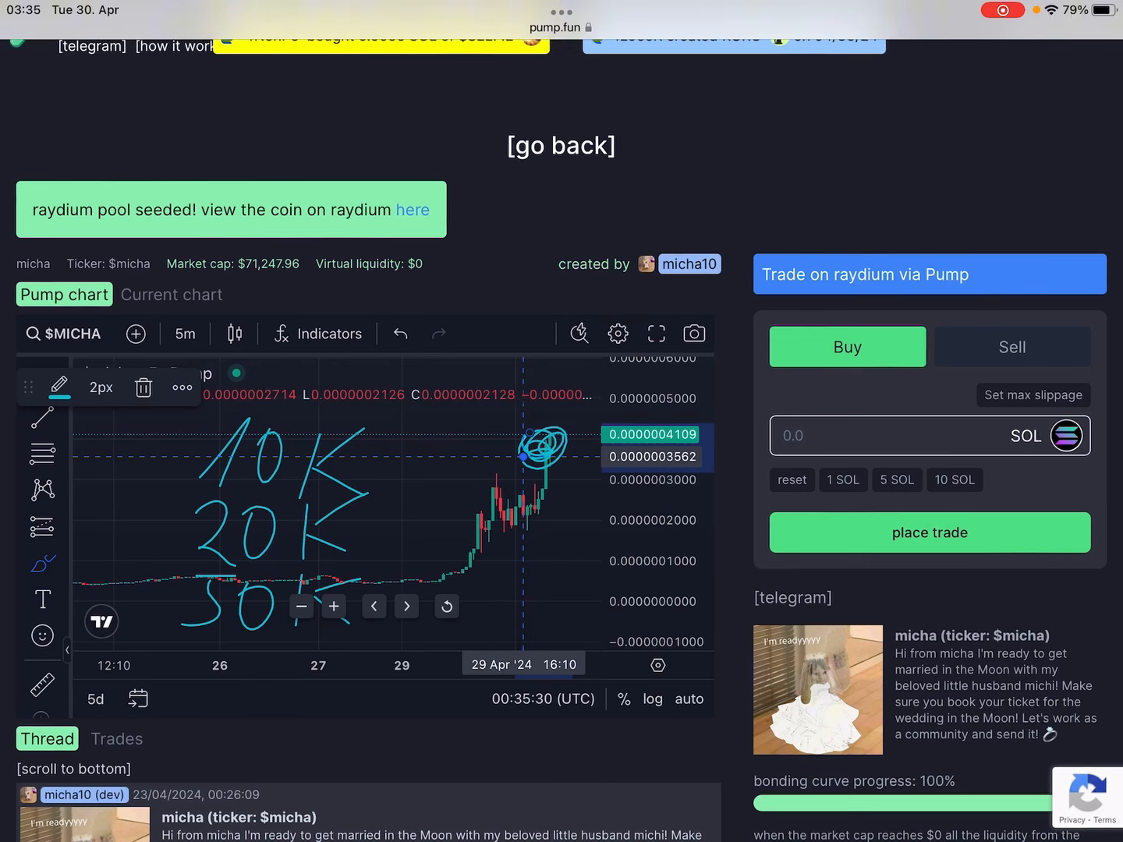
Step: Return to the coin listing, browse the Terminal grid, and open Let's Get This Bread… Quakly
left_click(561, 145)
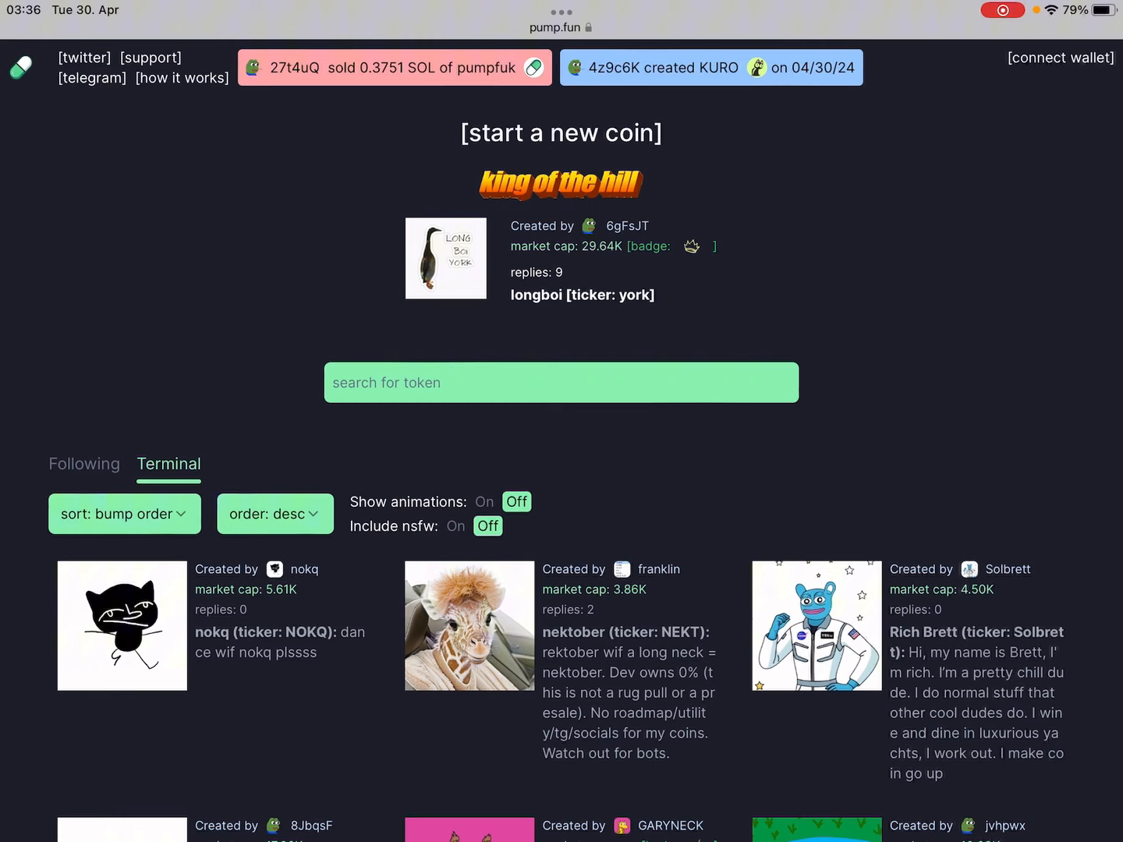
scroll("down", 3)
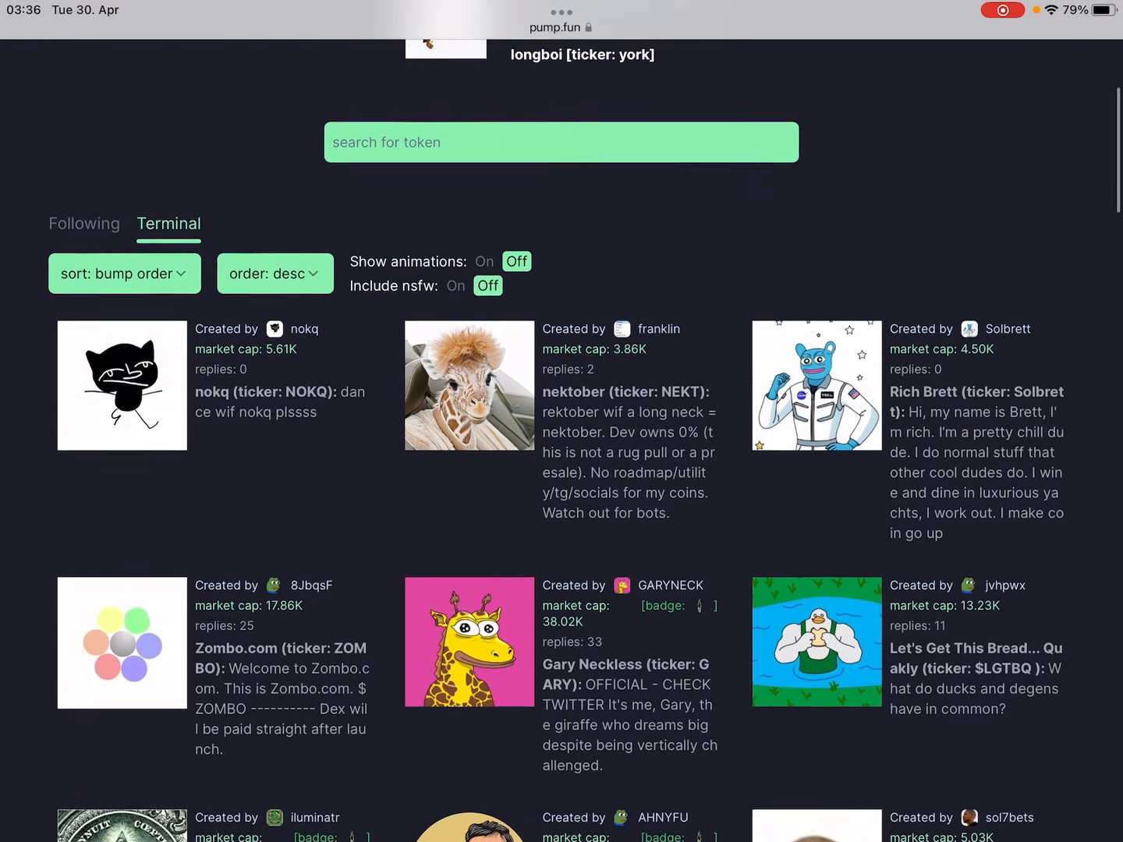
scroll("up", 3)
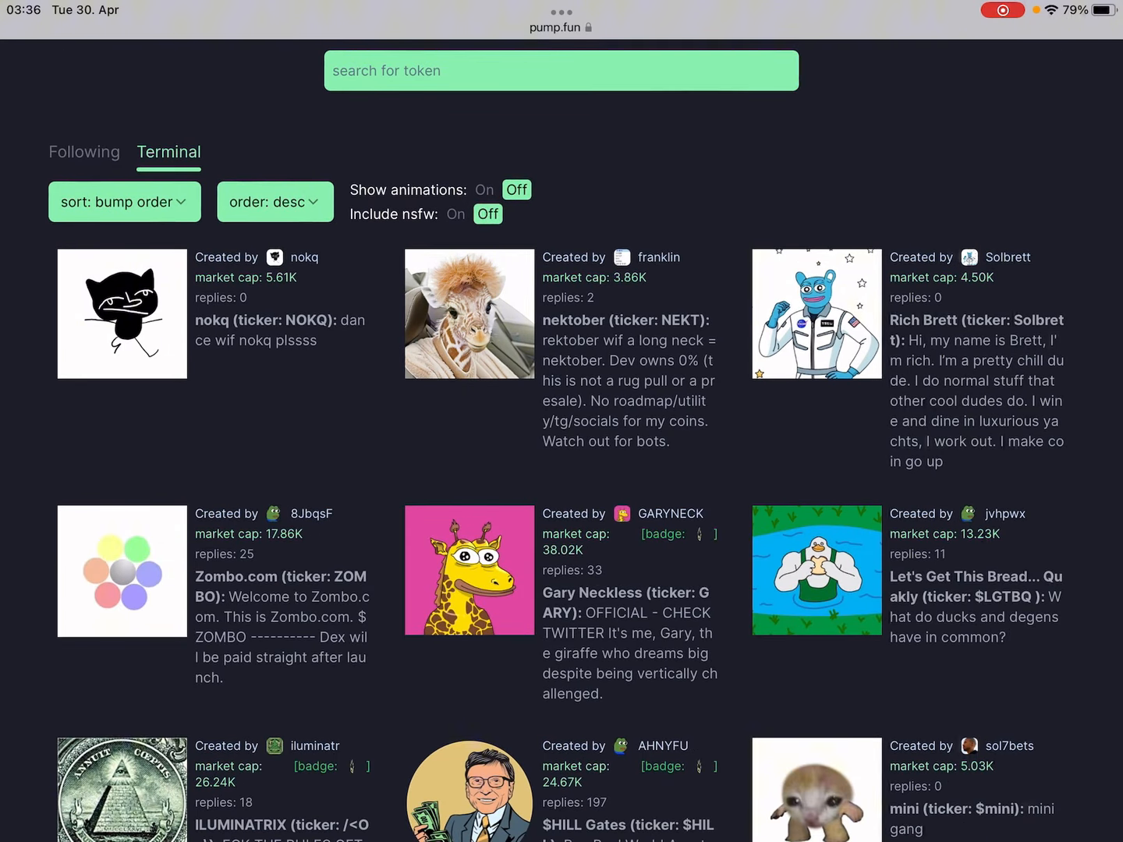
mouse_move(908, 575)
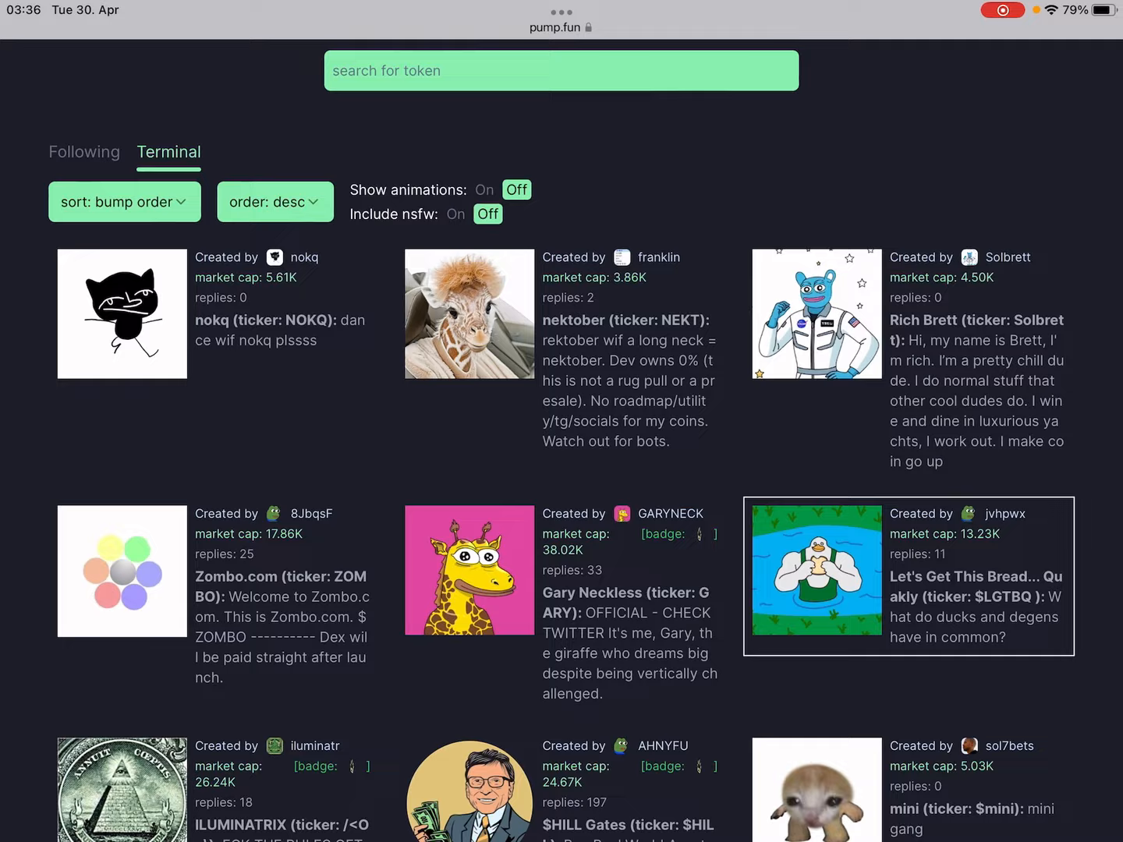
left_click(908, 575)
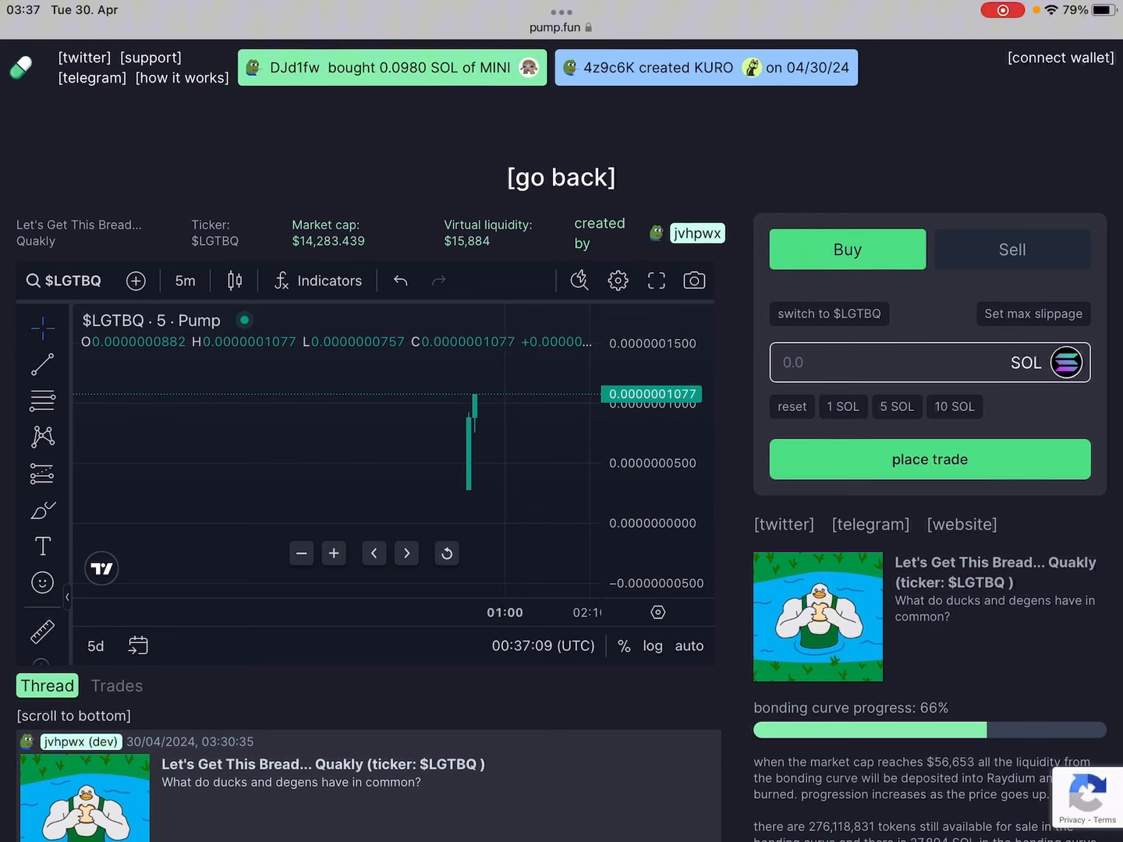
mouse_move(481, 403)
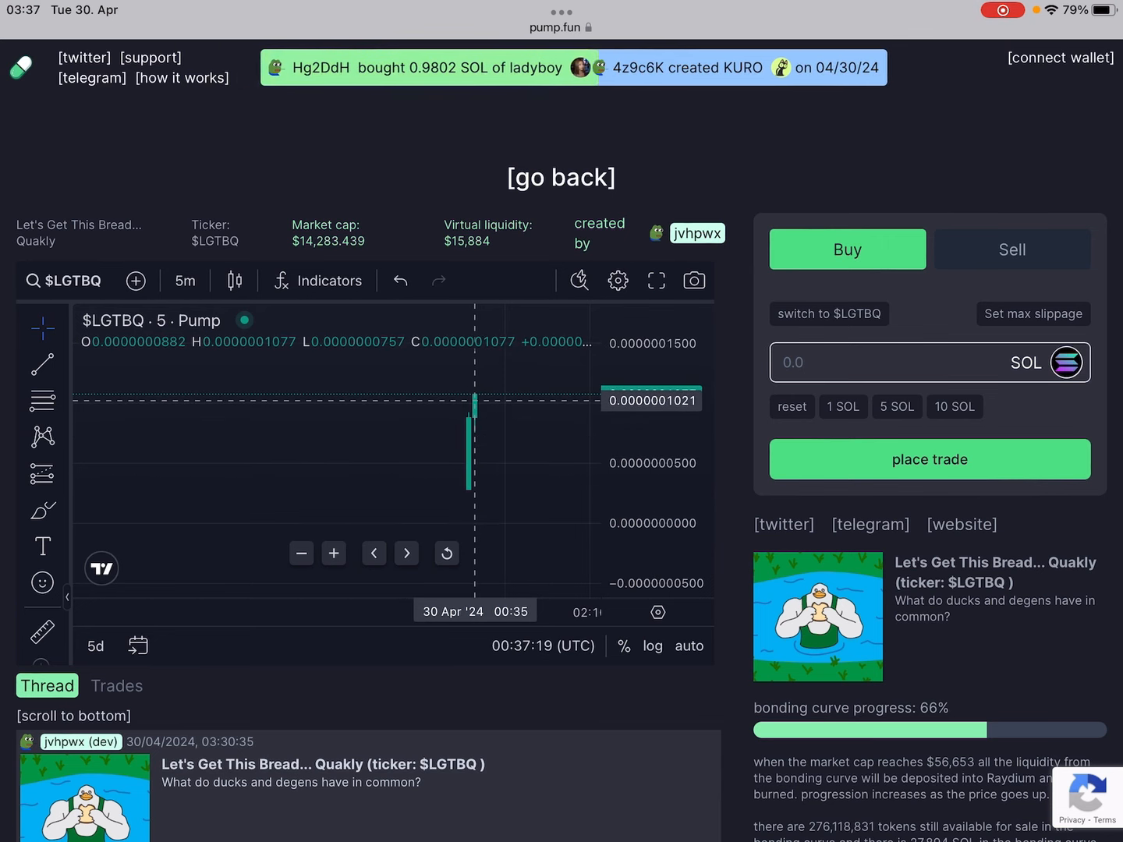
Step: Review the $LGTBQ chart, $15,288 market cap and 68% bonding curve progress
left_click(42, 510)
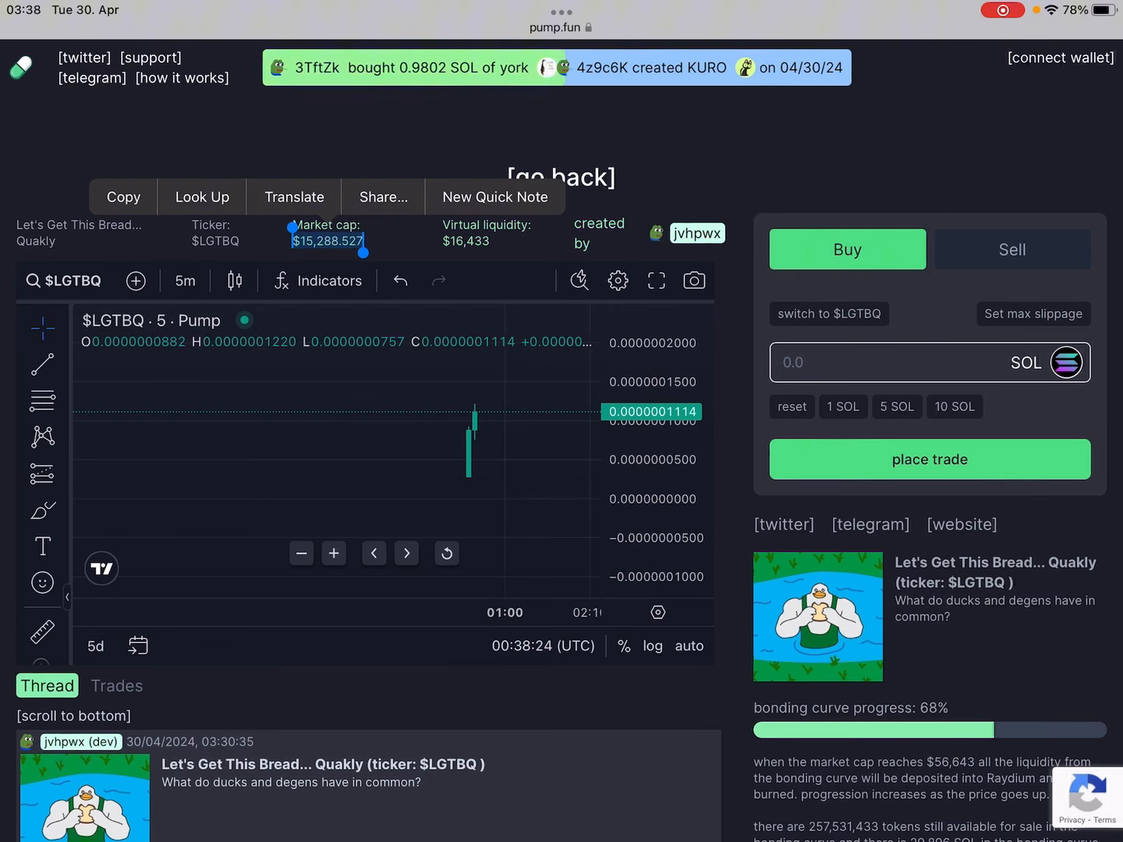
Step: Return to the listing, open Pikanub, then leave its page
left_click(560, 177)
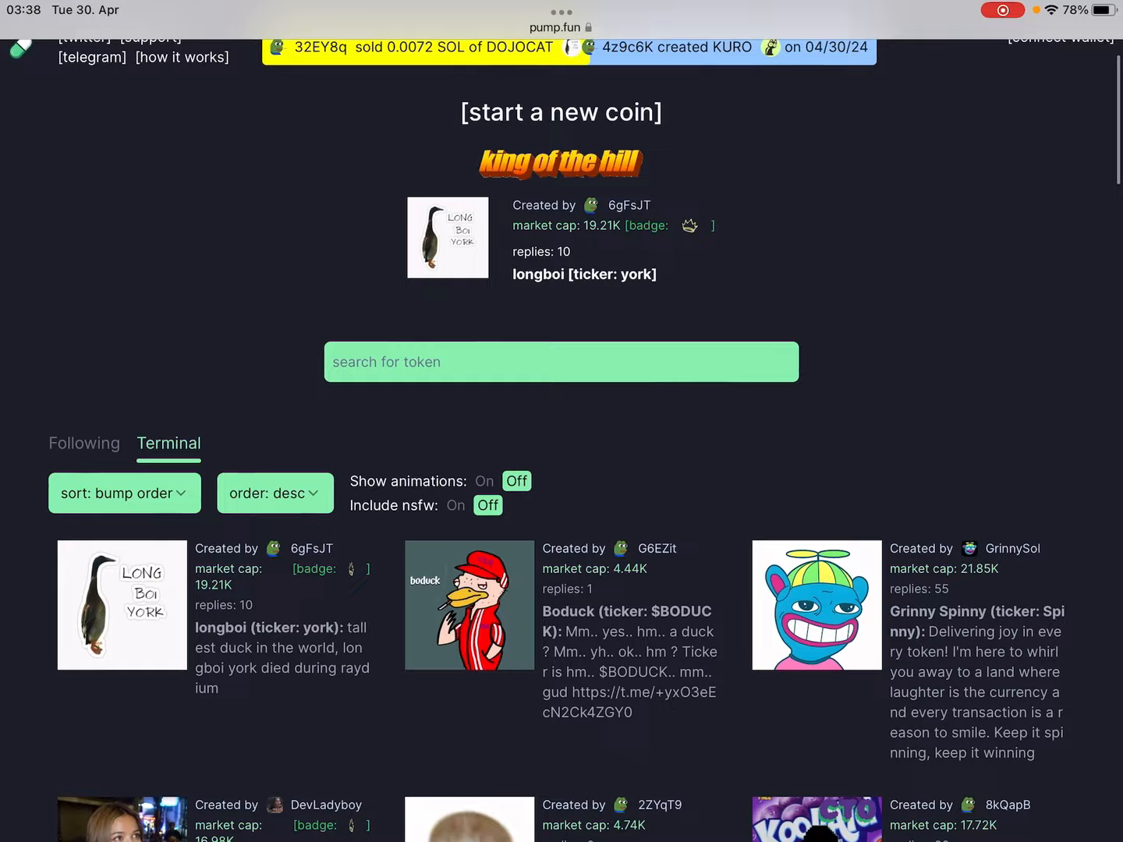
scroll("down", 3)
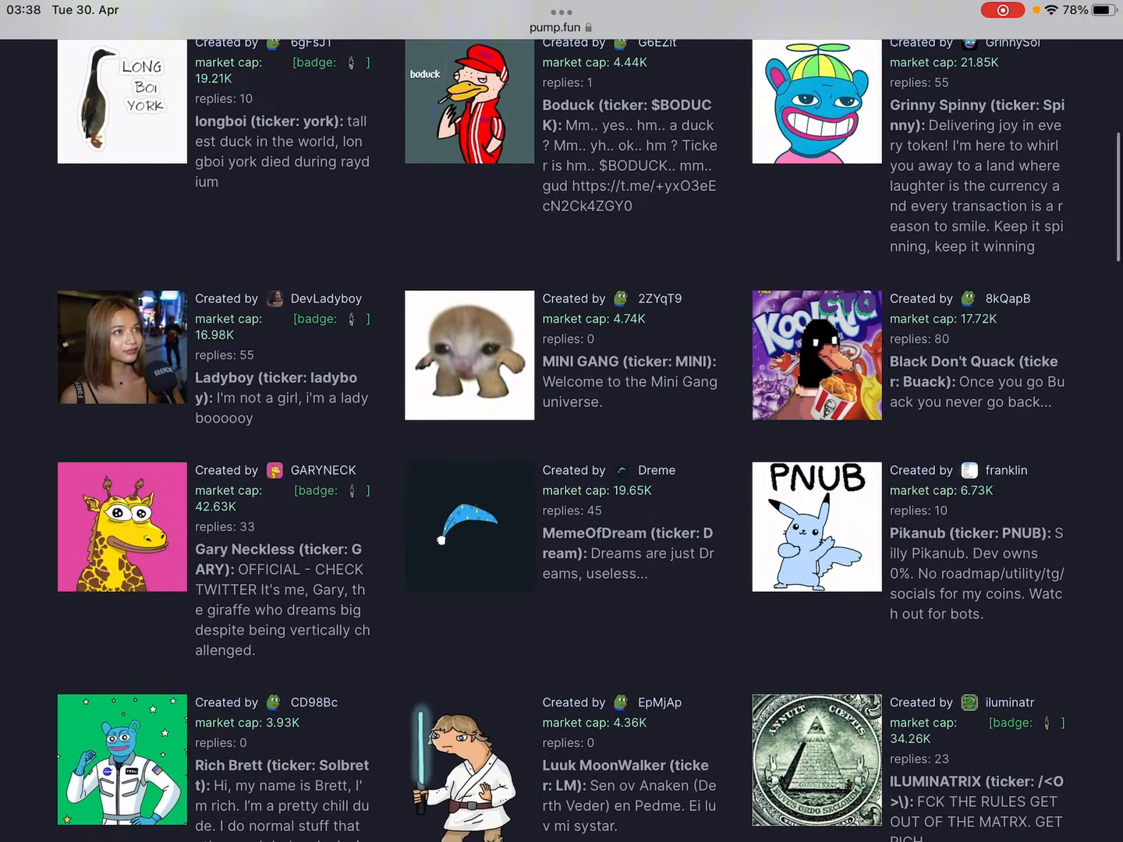
left_click(817, 526)
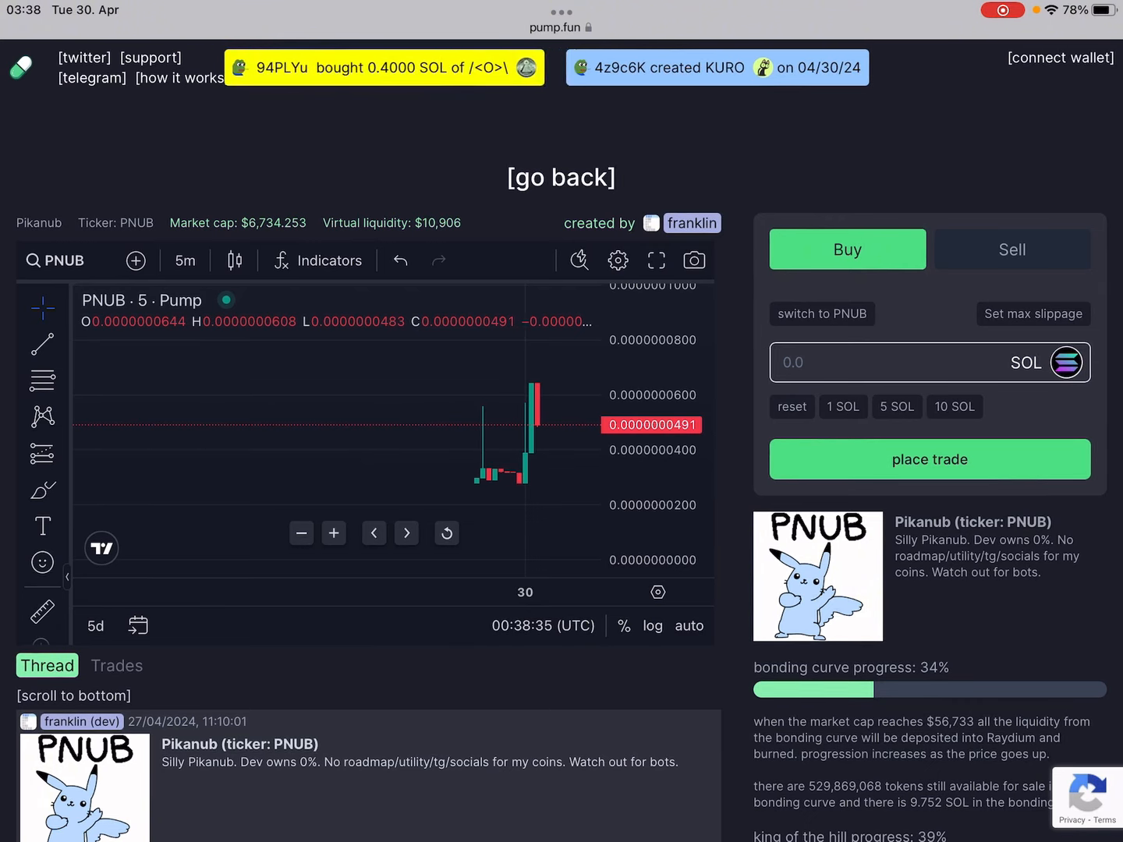
mouse_move(566, 429)
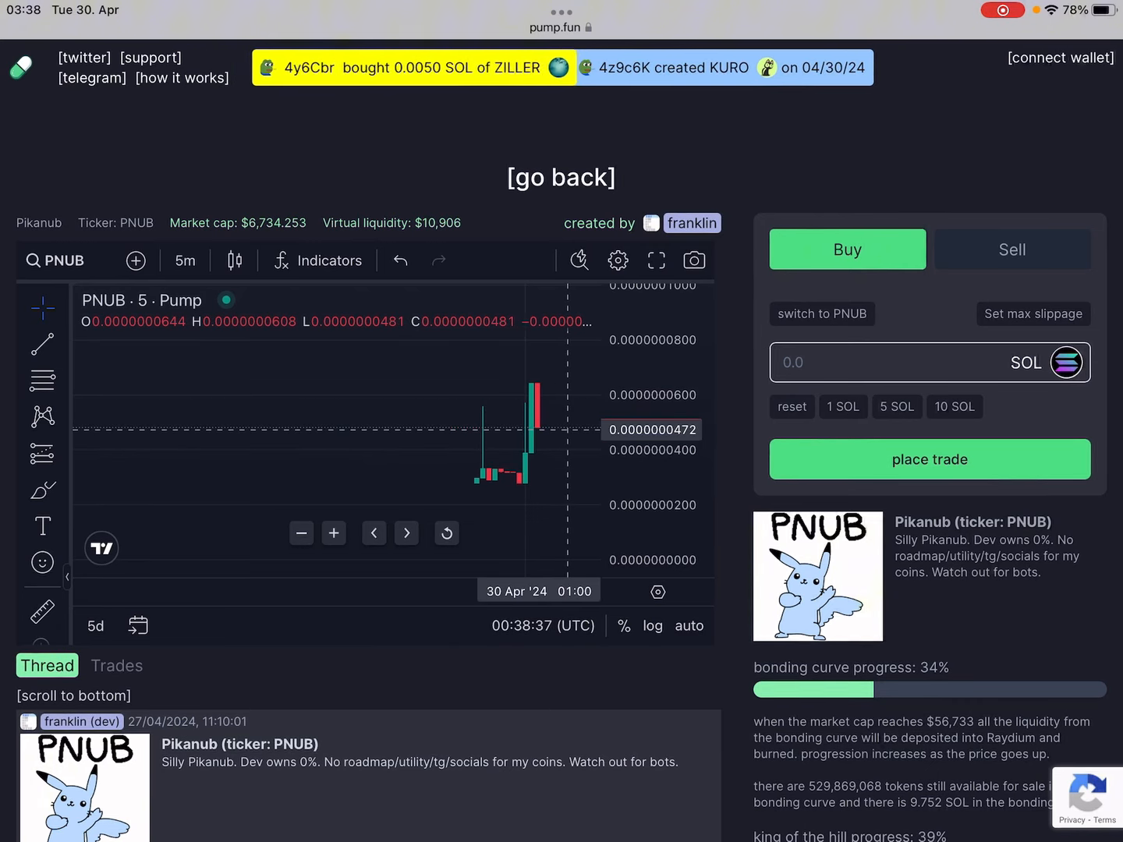
scroll("down", 3)
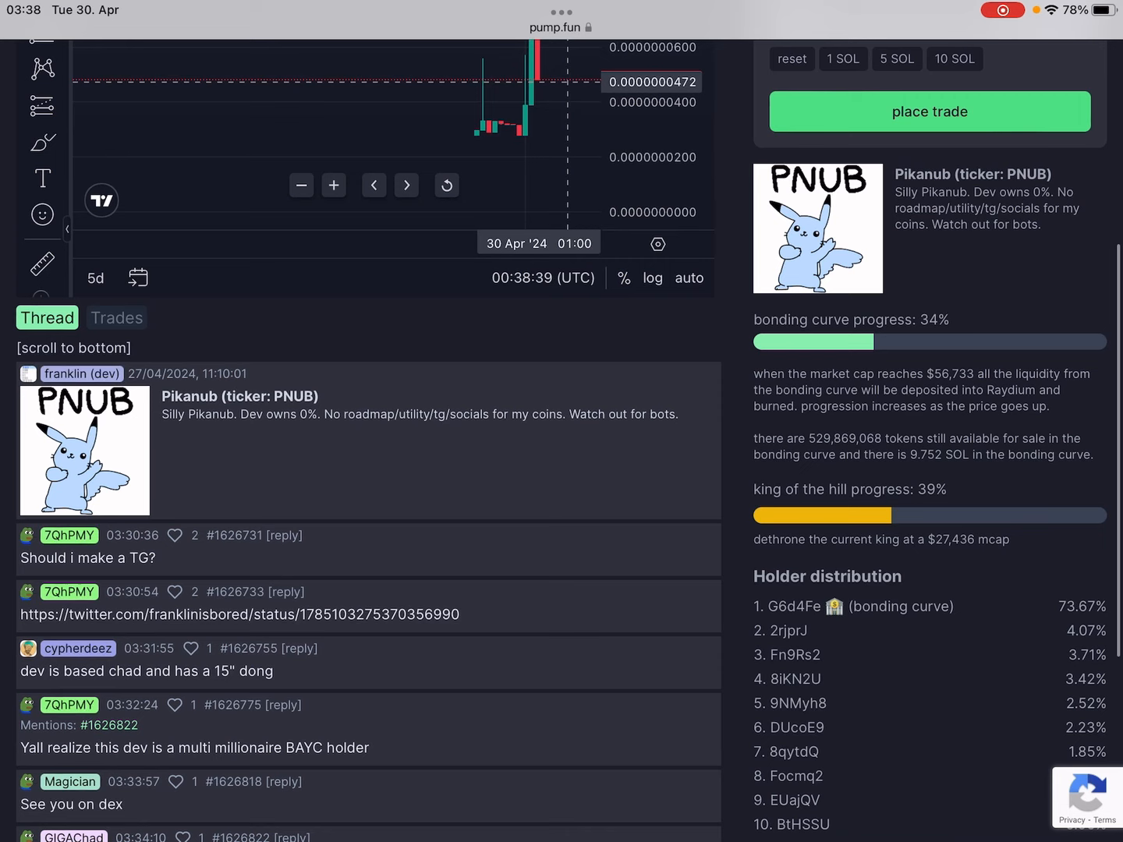
left_click(116, 317)
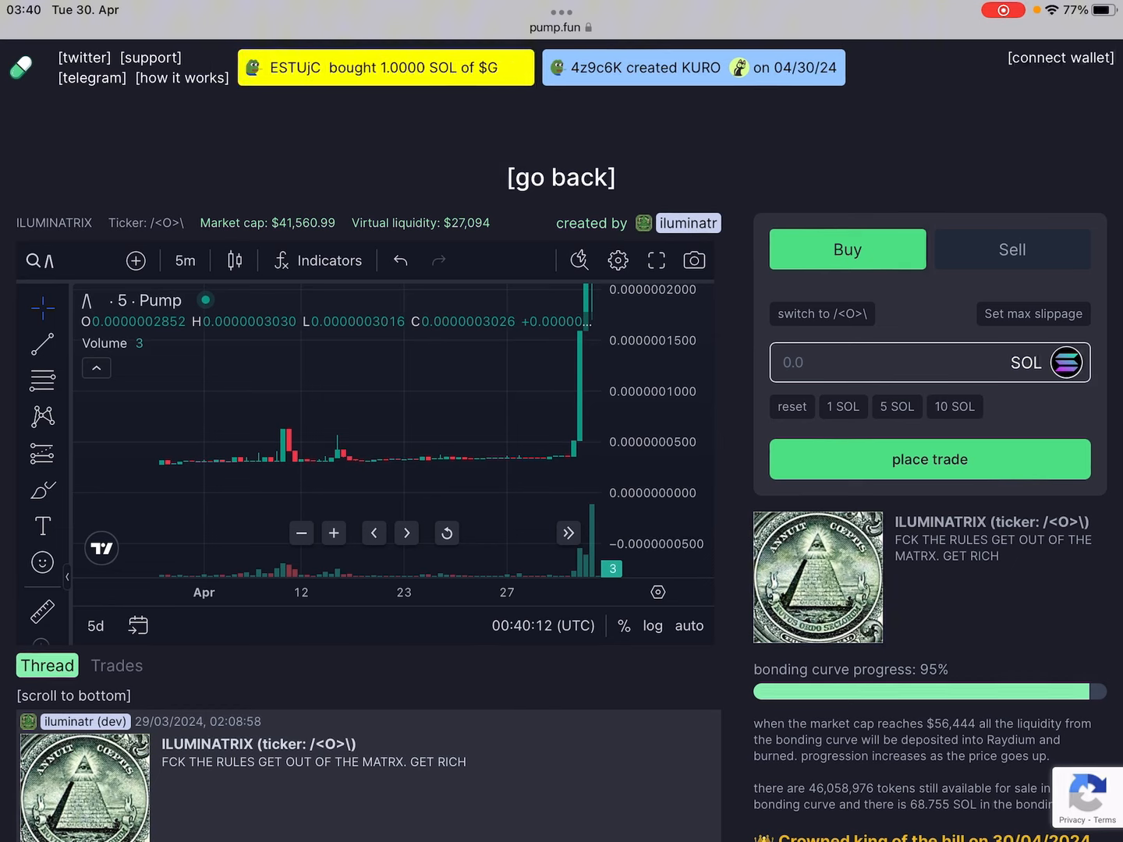
Step: Show ILUMINATRIX's Trades tab and scroll through its recent buys and sells
left_click(116, 665)
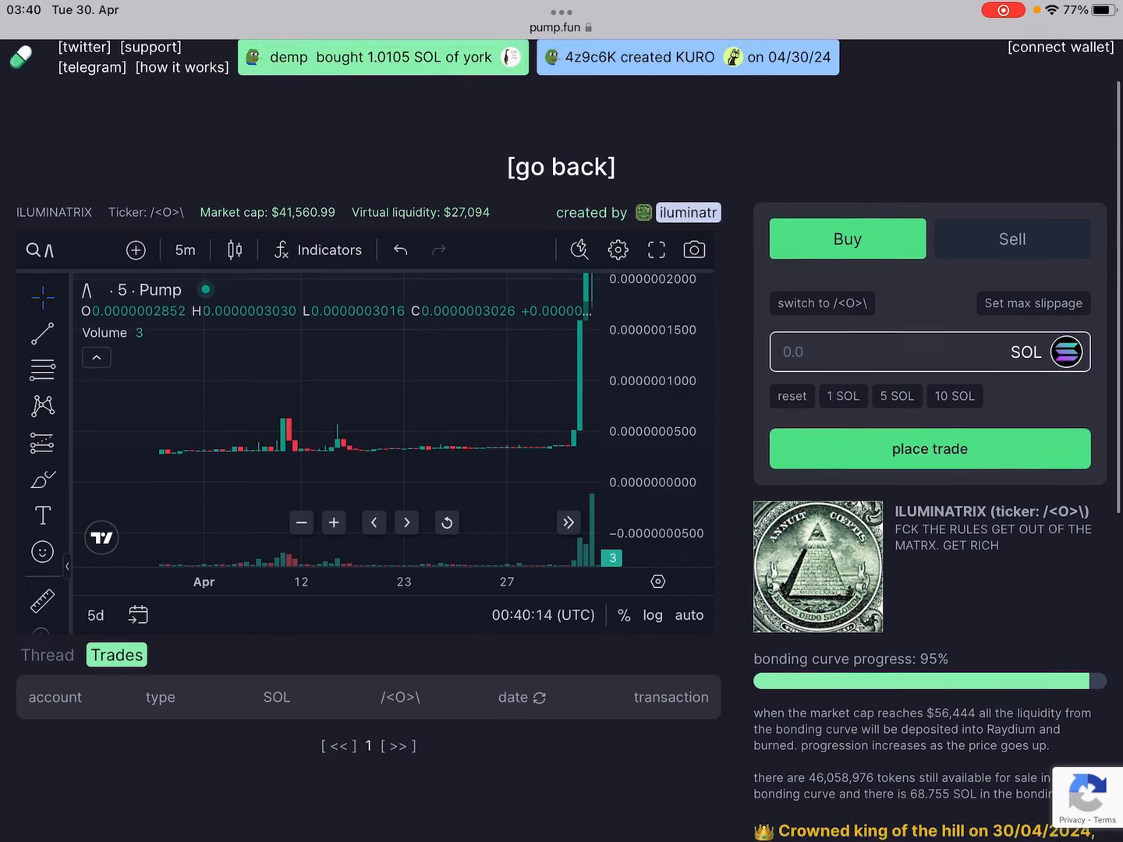
scroll("down", 3)
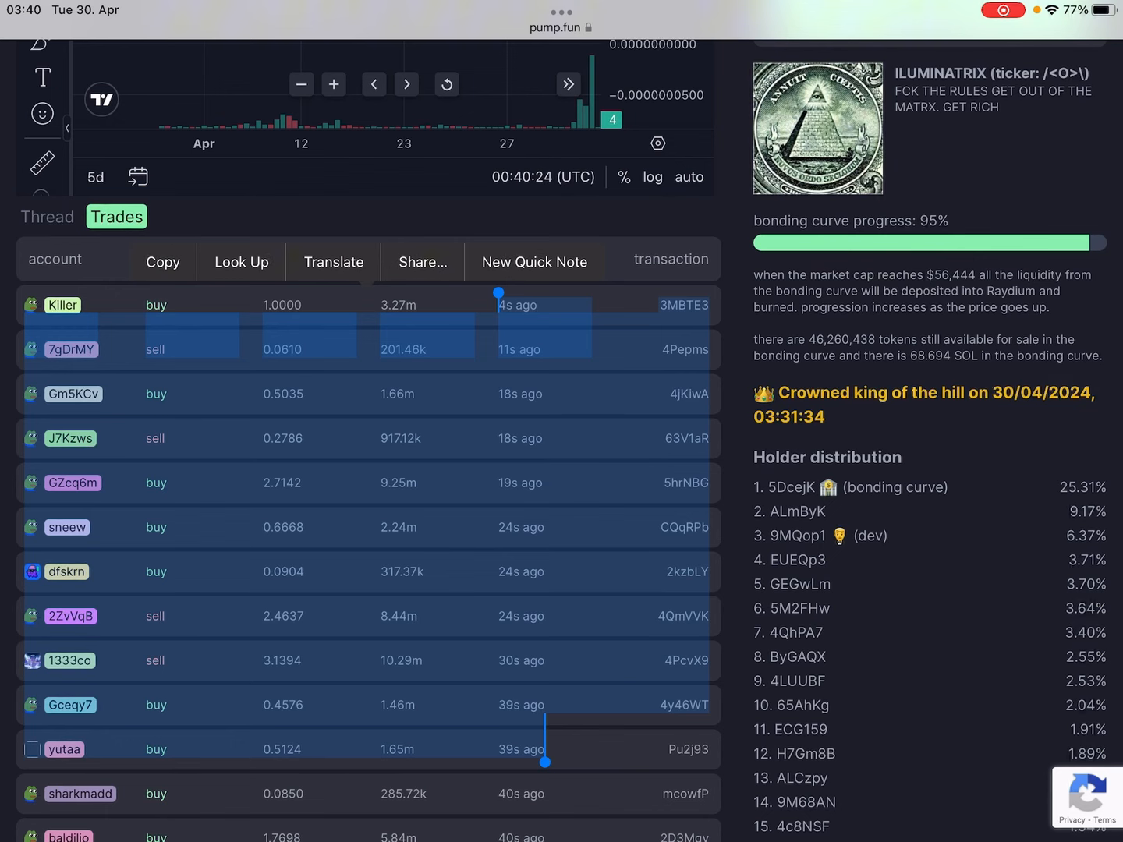
scroll("down", 3)
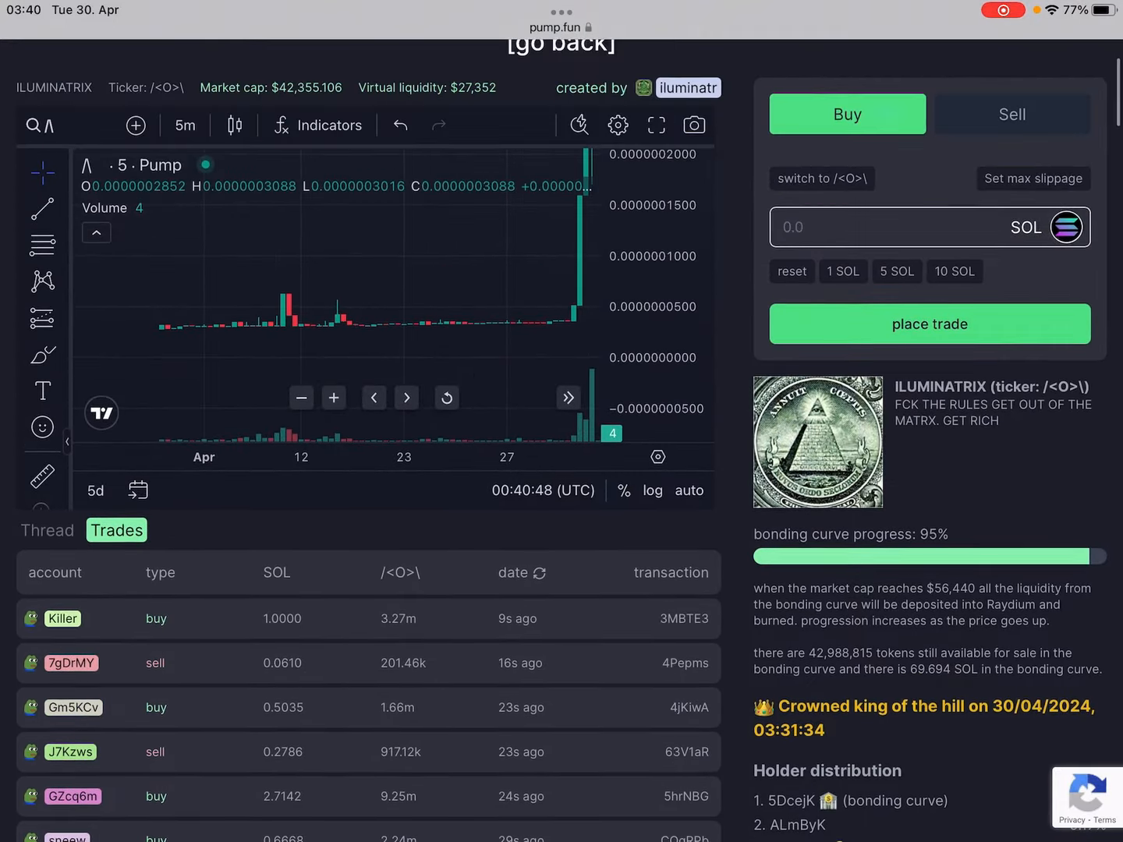
scroll("up", 3)
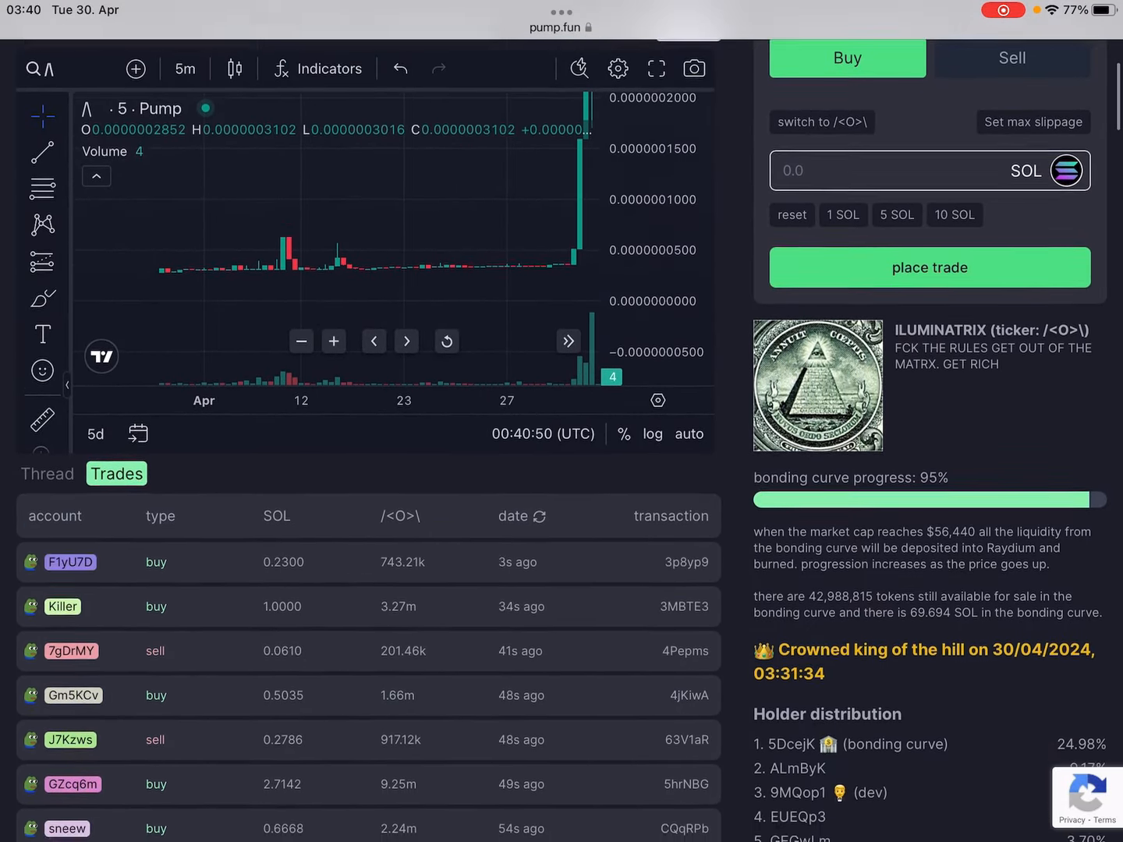
scroll("down", 3)
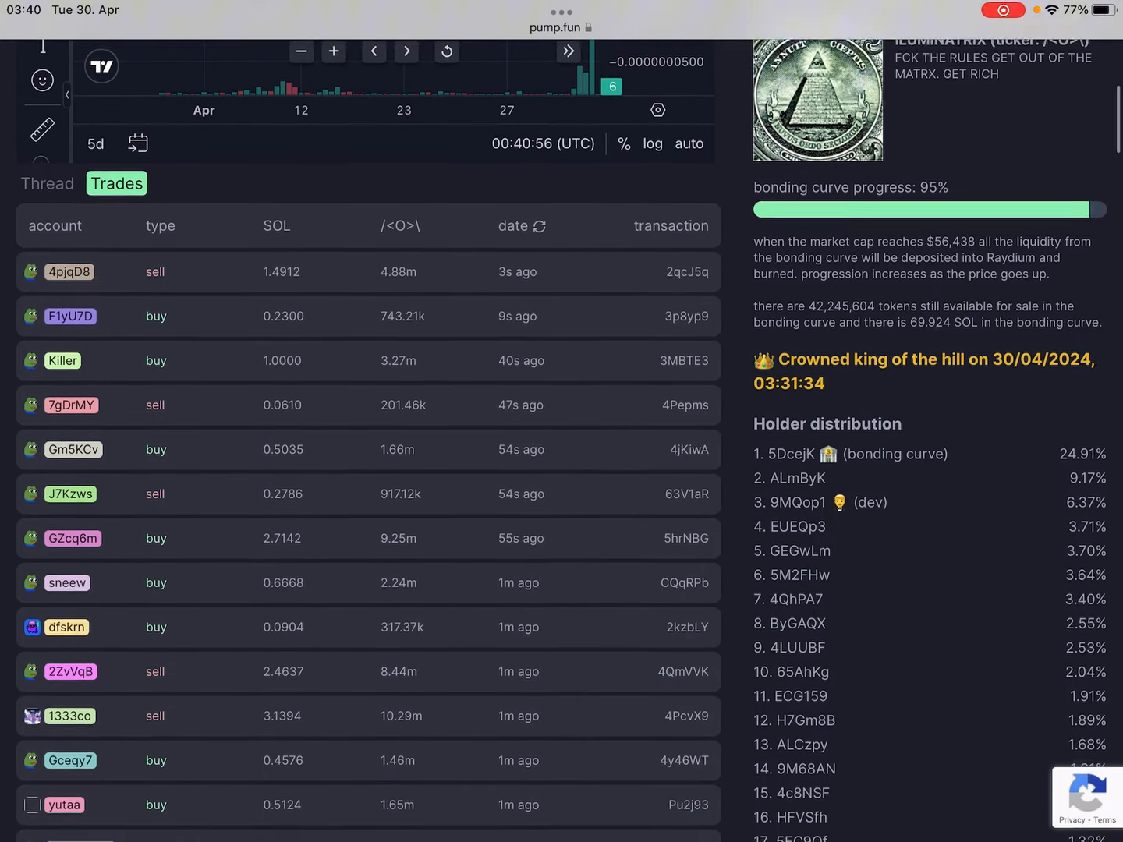
scroll("up", 3)
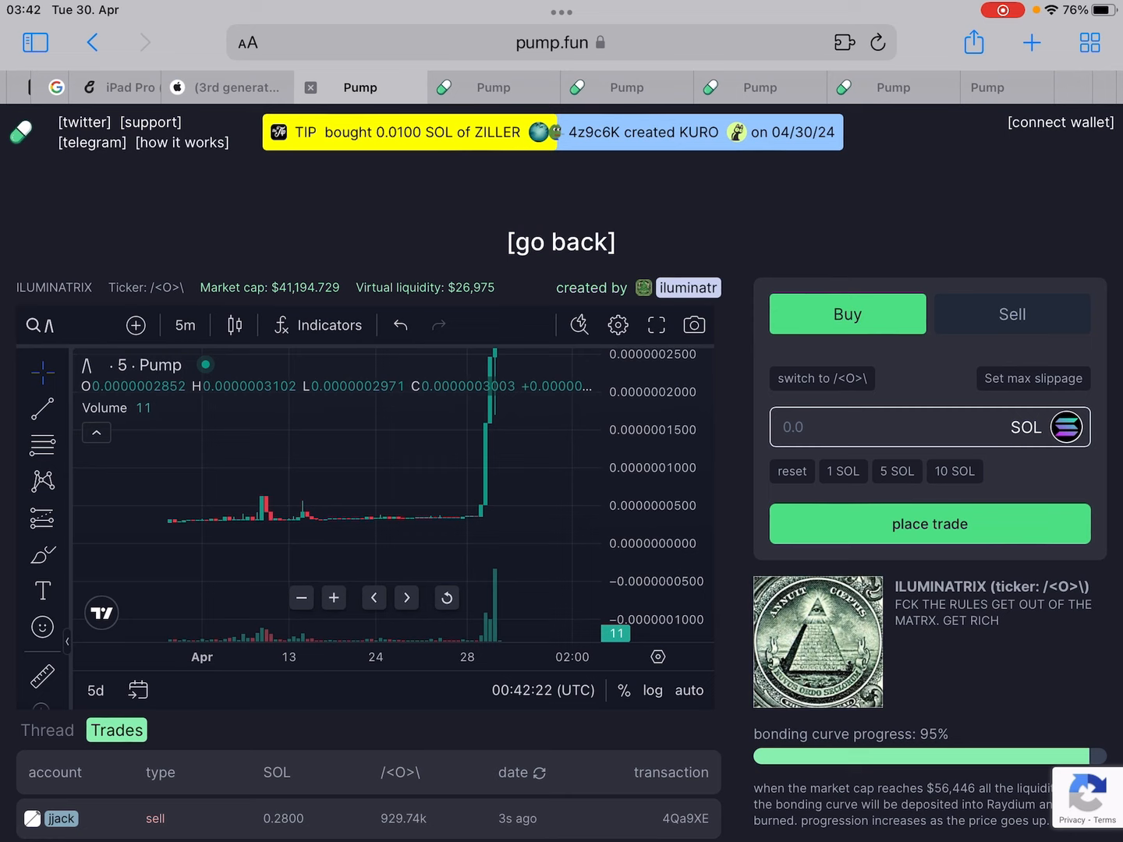
mouse_move(454, 507)
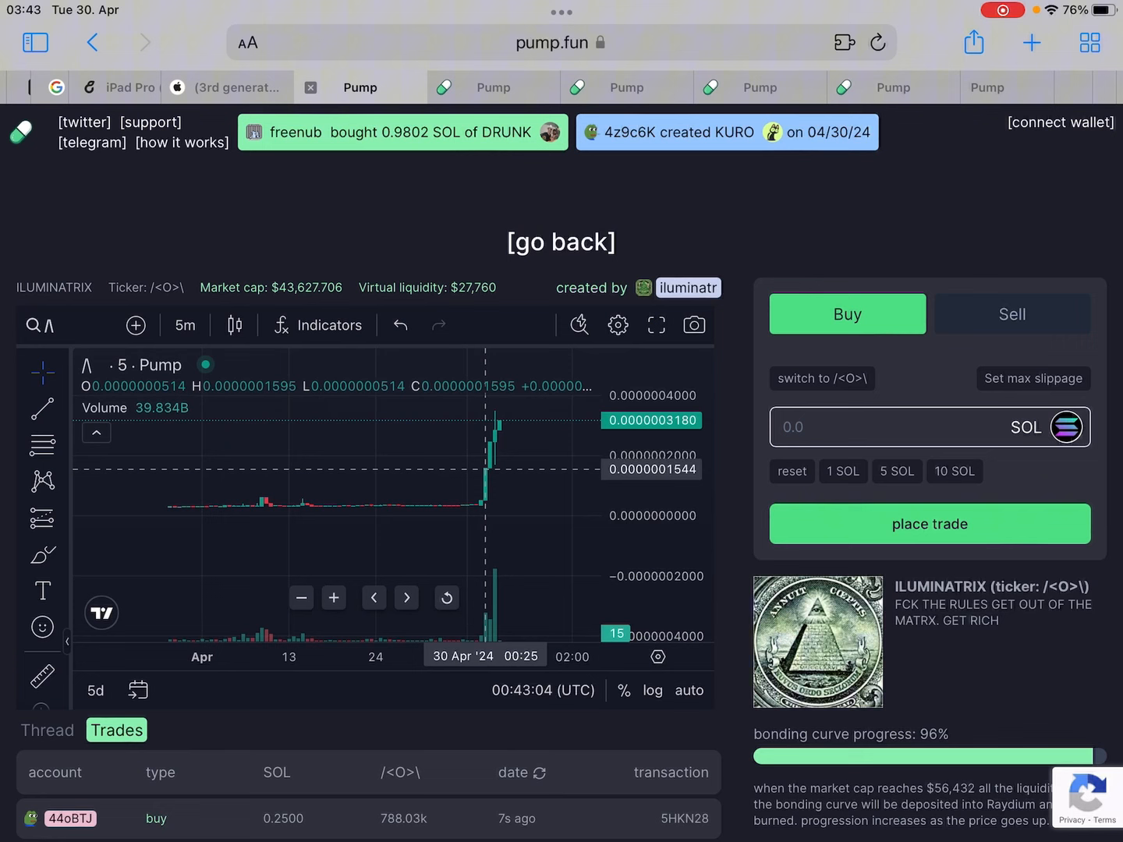
mouse_move(471, 525)
type("0.1")
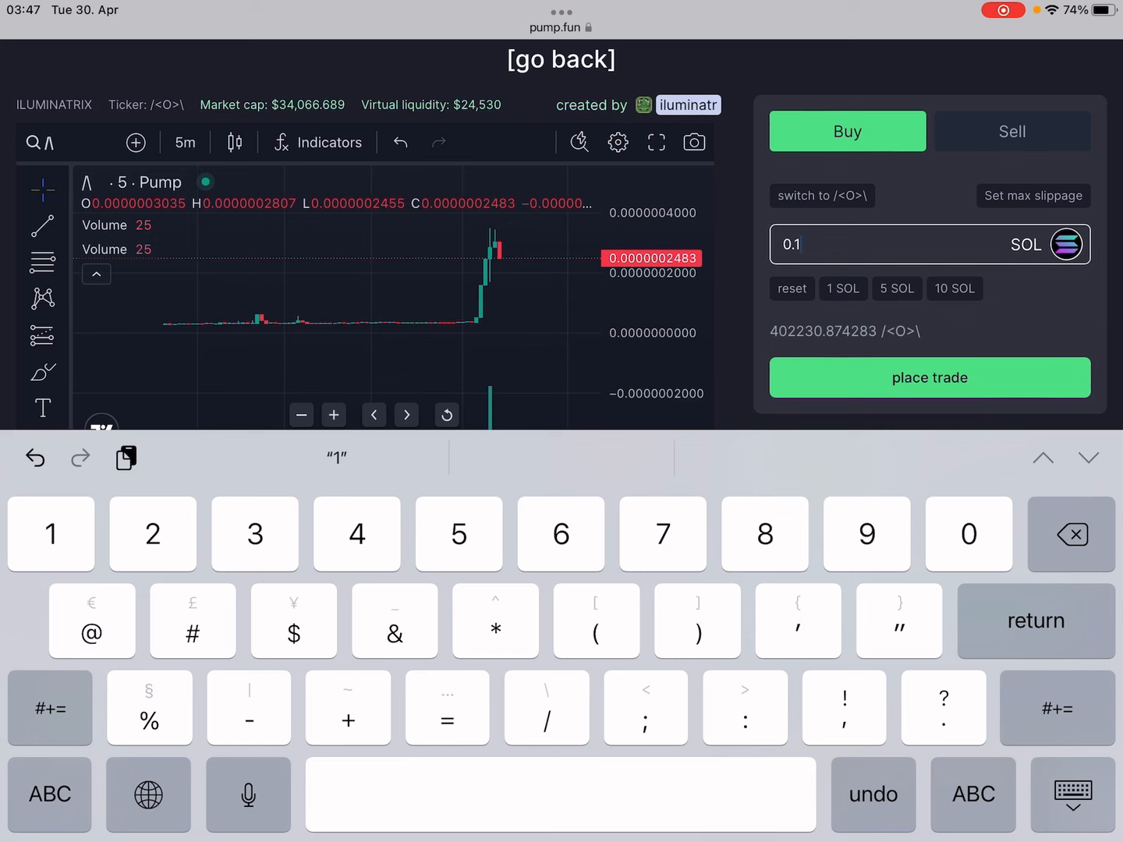
Step: Toggle the trade panel to Sell and back to Buy, then return to all coins
left_click(1011, 131)
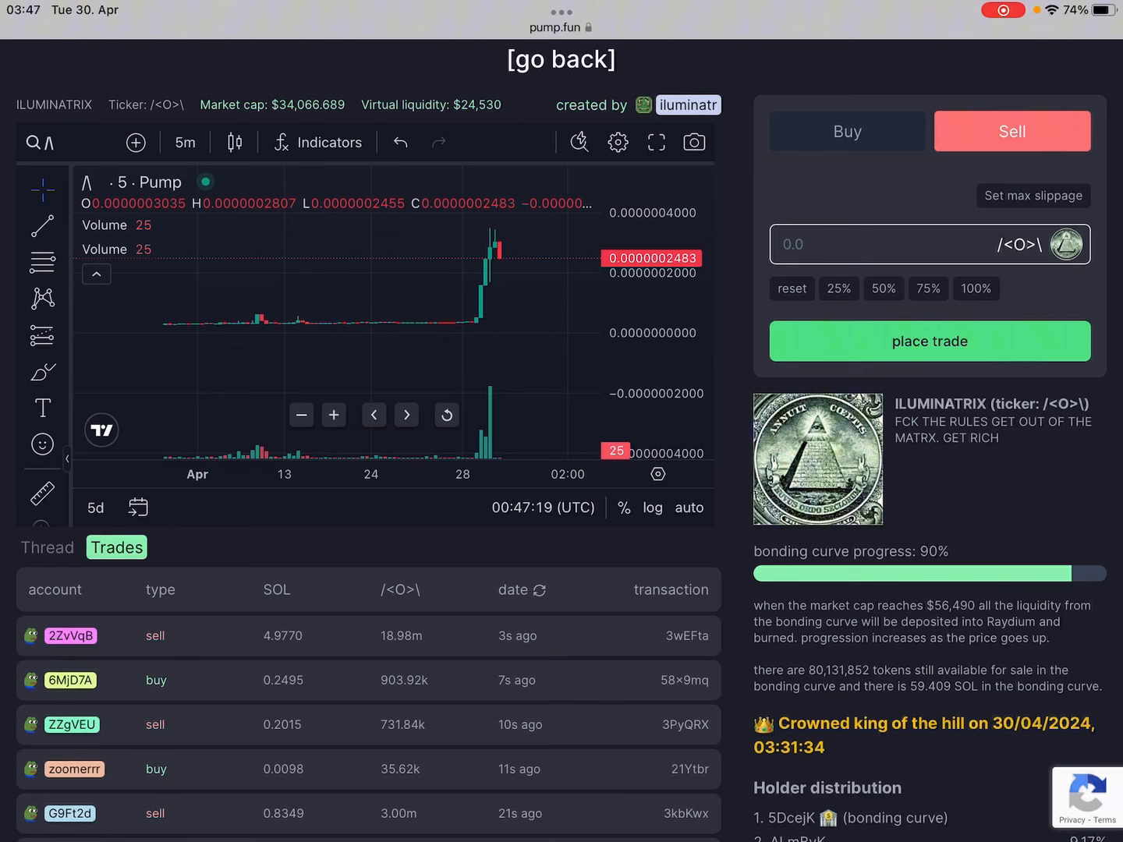
left_click(847, 131)
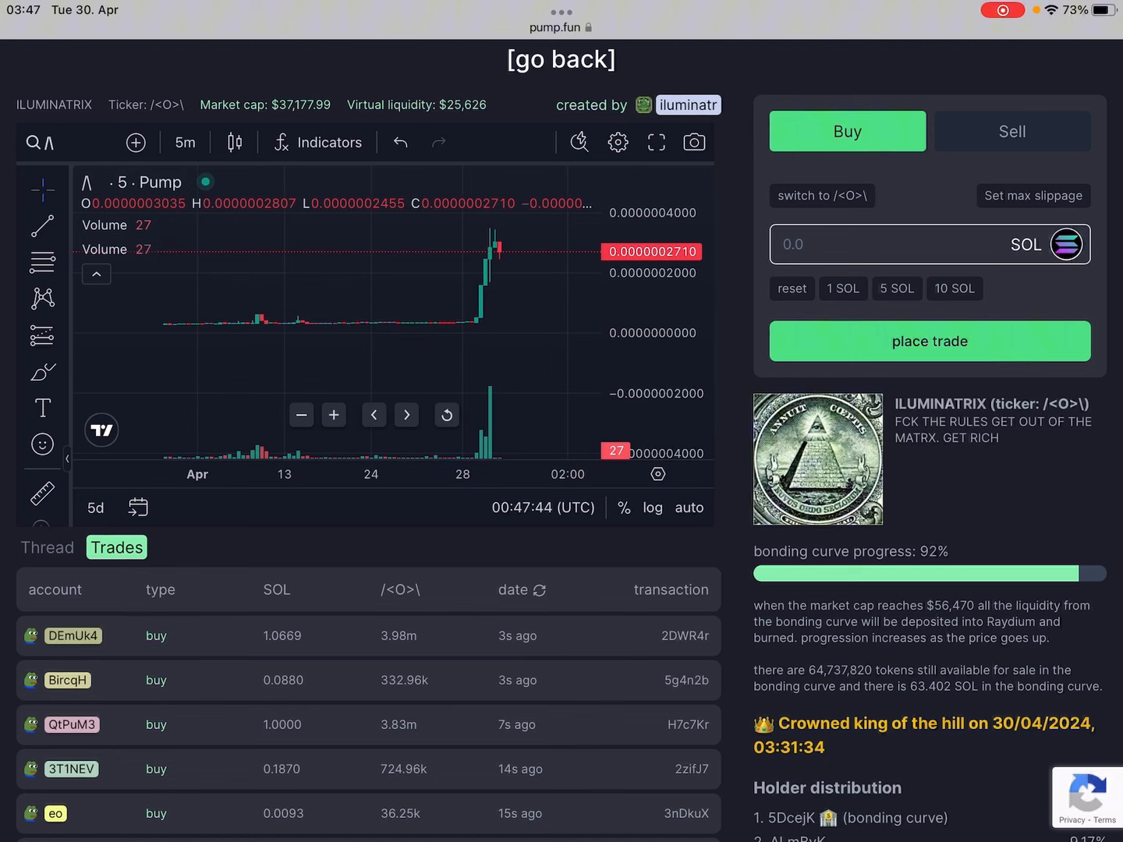
mouse_move(482, 307)
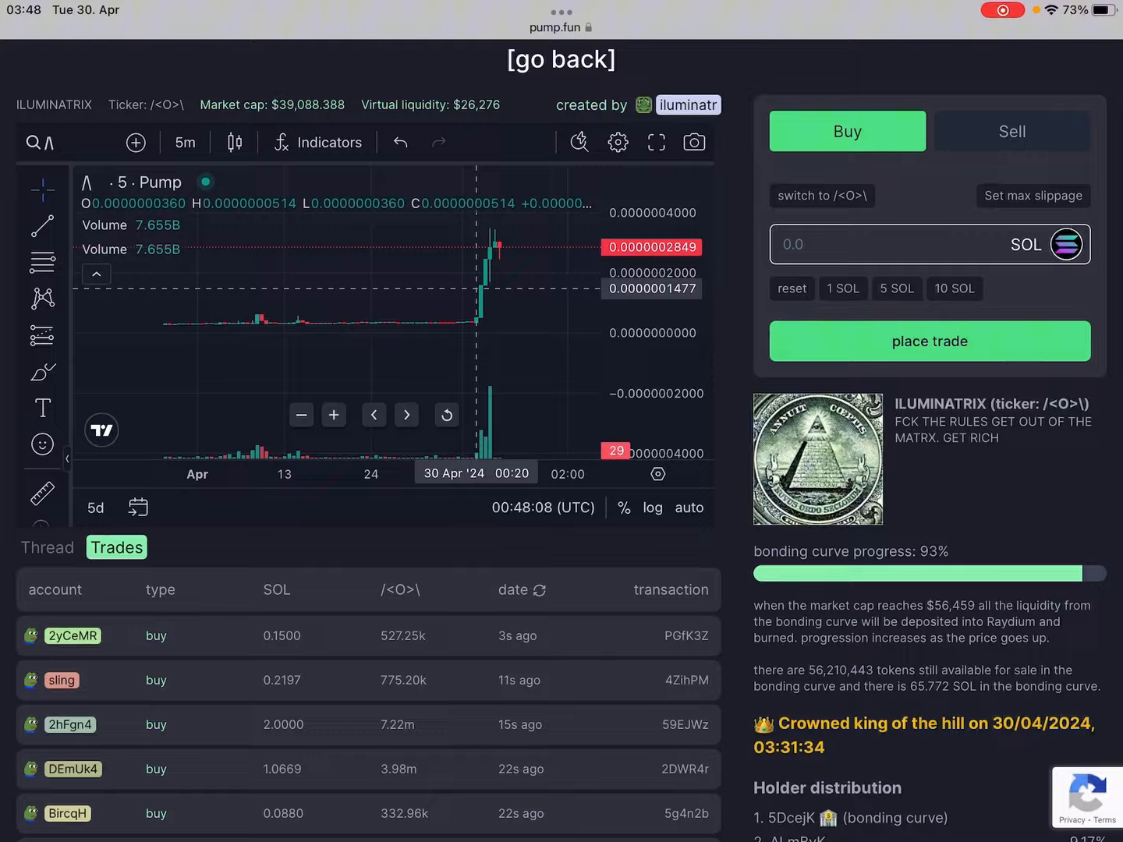
left_click(561, 59)
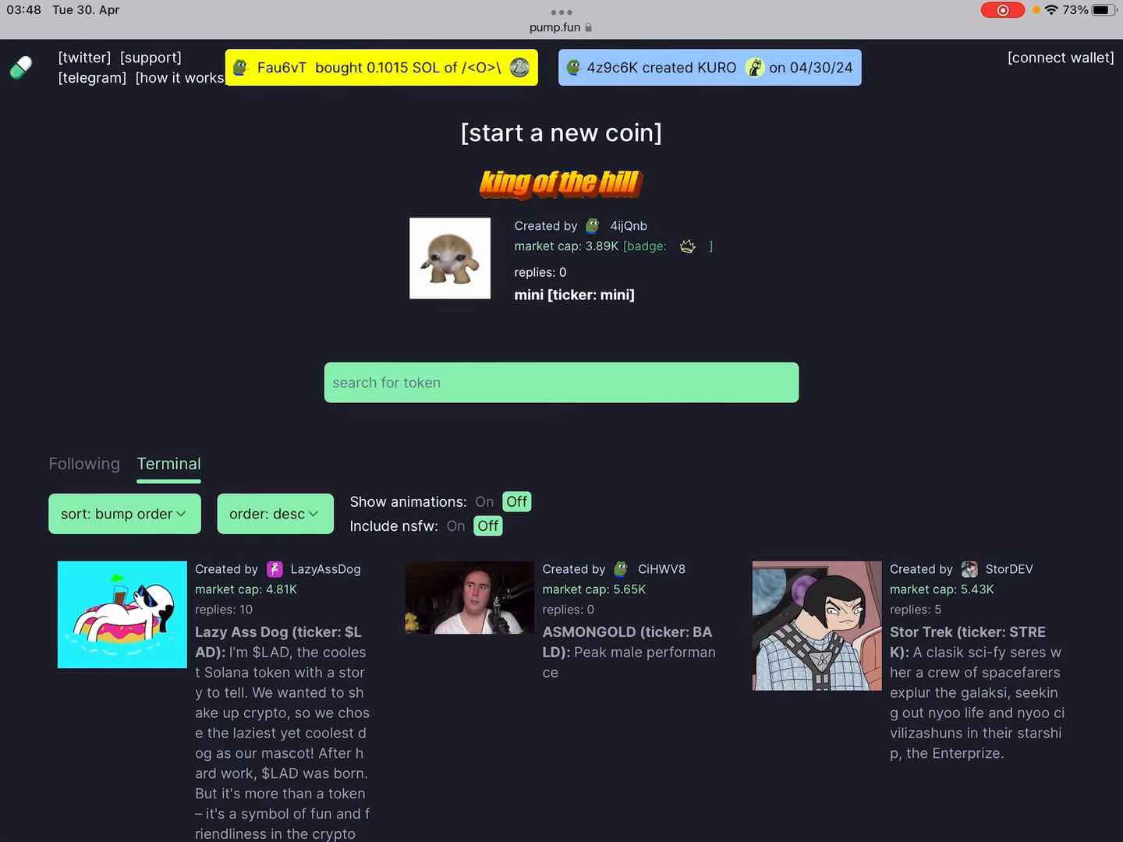